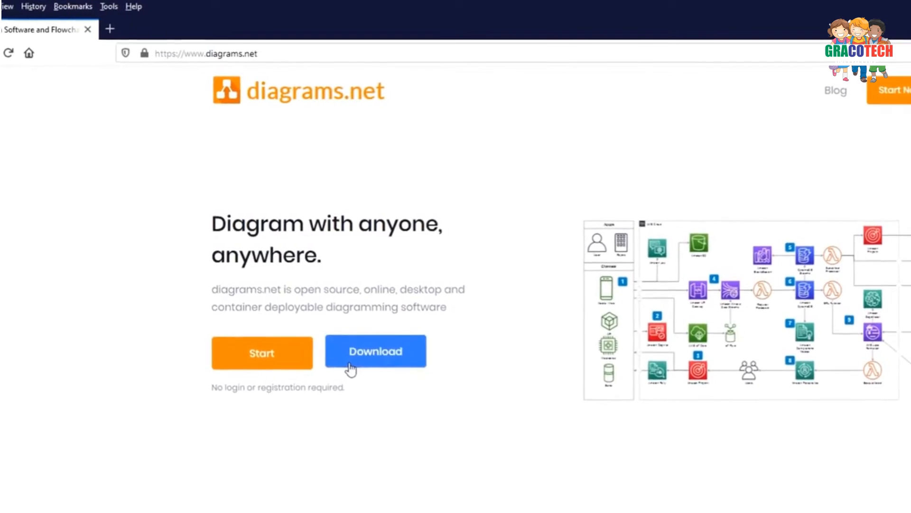
View the drawio-desktop release downloads on GitHub, then return to the diagrams.net home page
click(375, 352)
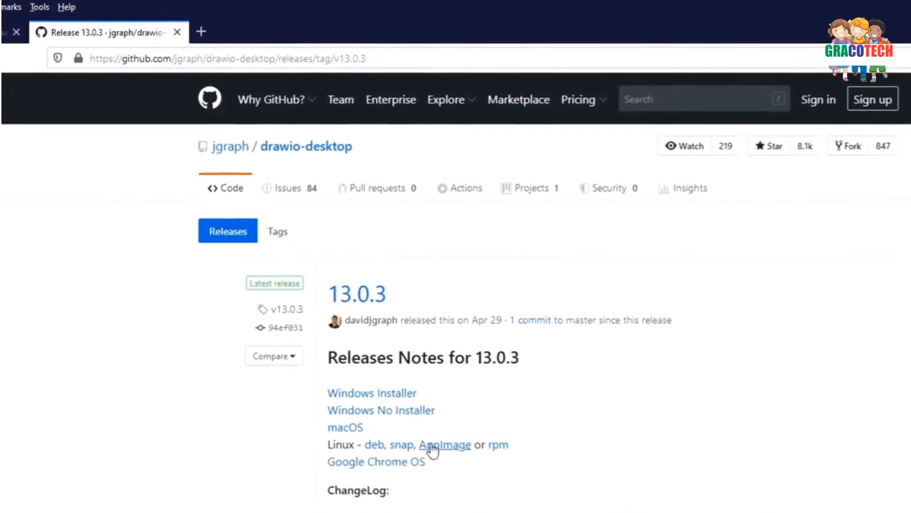
scroll(down, 3)
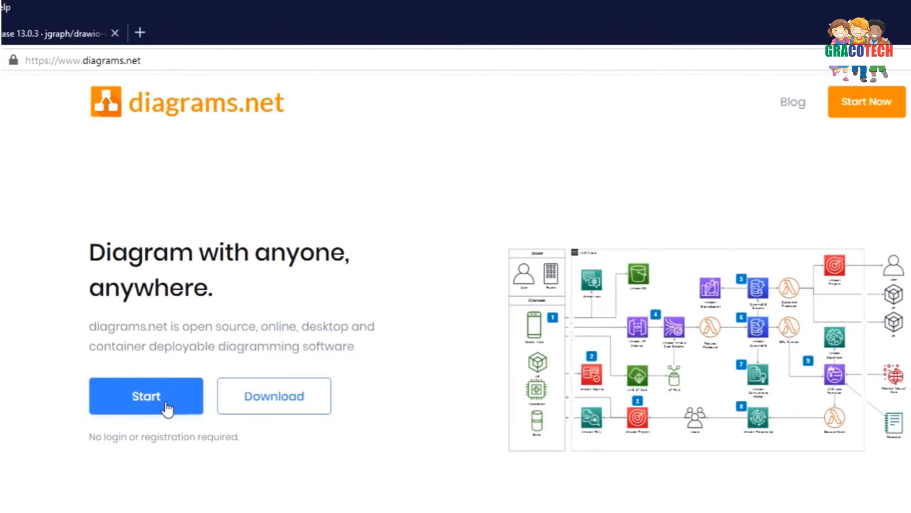
Start the online editor and choose Device as the place to save diagrams
click(146, 396)
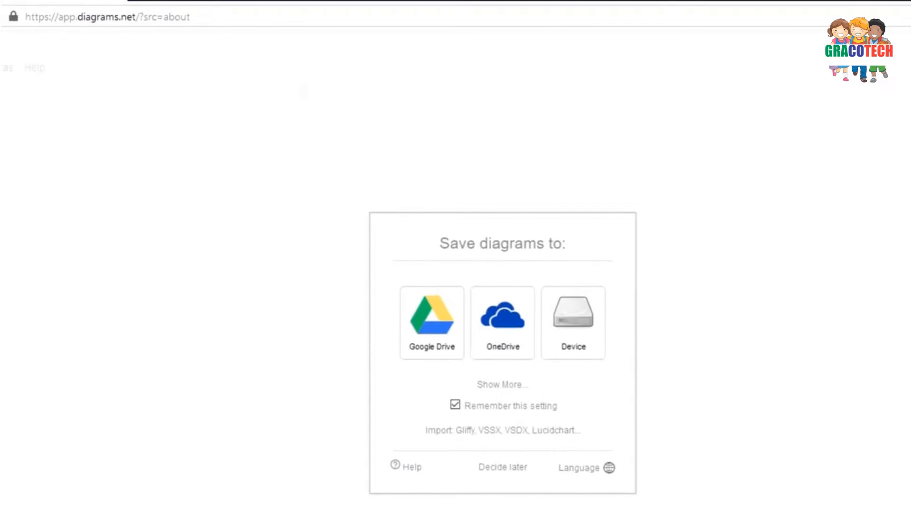
mouse_move(435, 371)
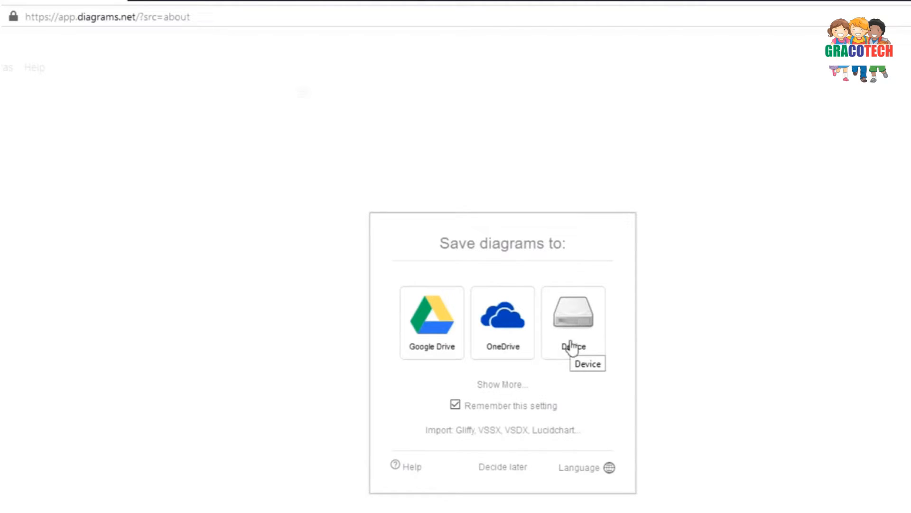
click(571, 322)
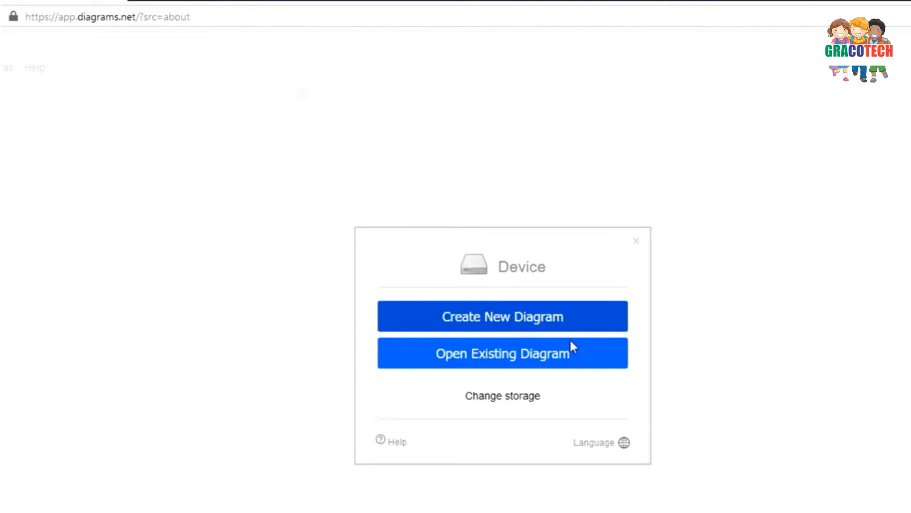
mouse_move(503, 316)
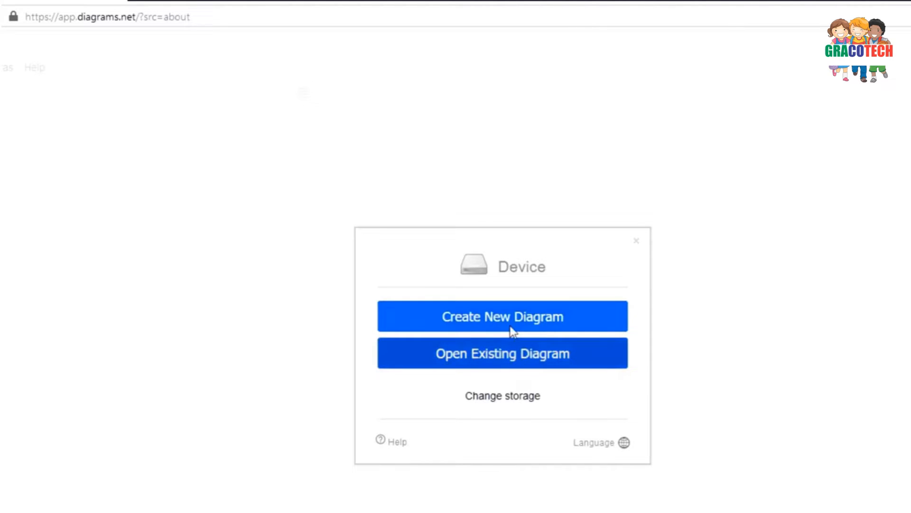
mouse_move(503, 353)
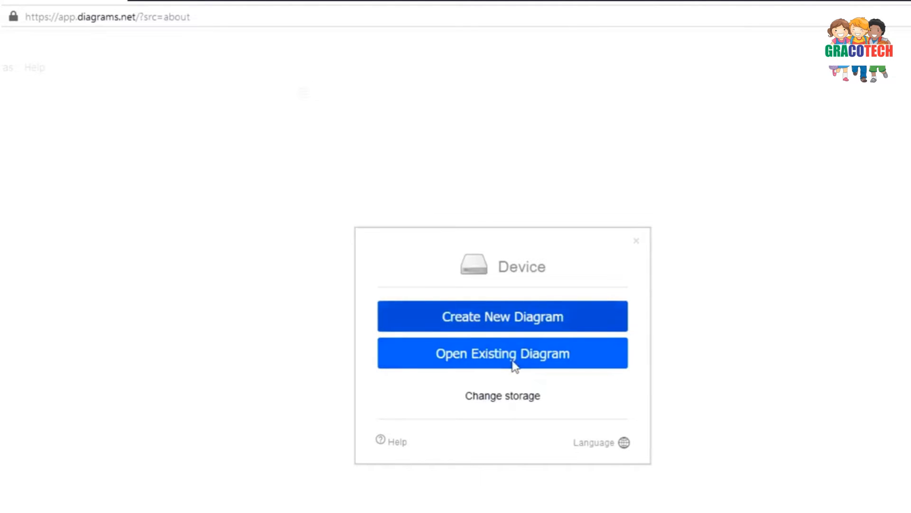
mouse_move(517, 408)
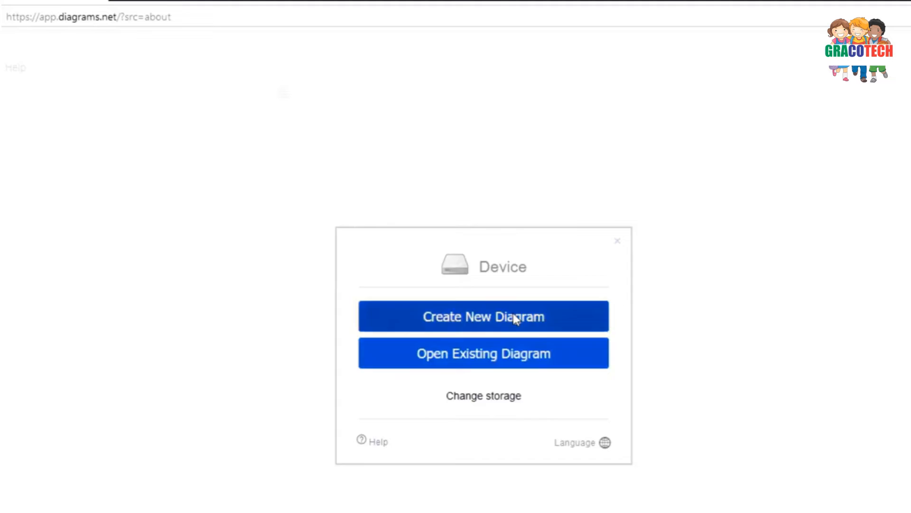
Create a new blank diagram named PlayChess.drawio
click(483, 316)
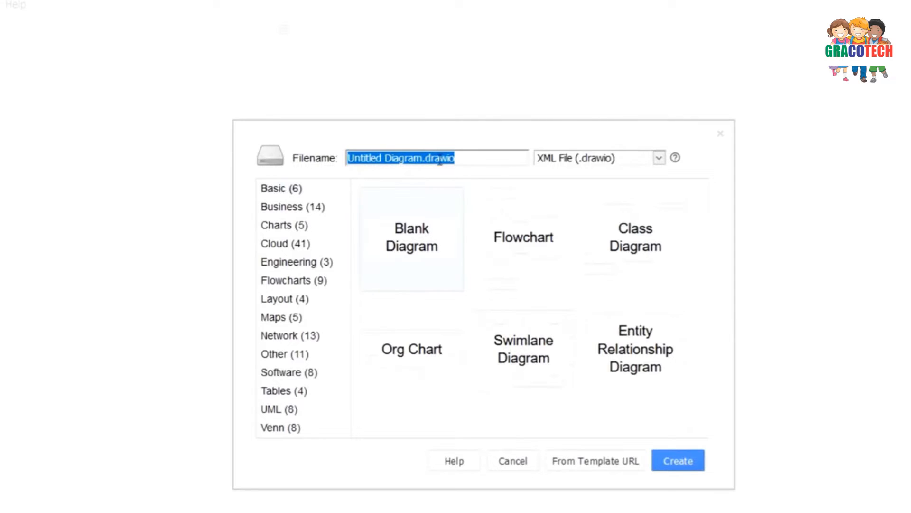
double_click(383, 158)
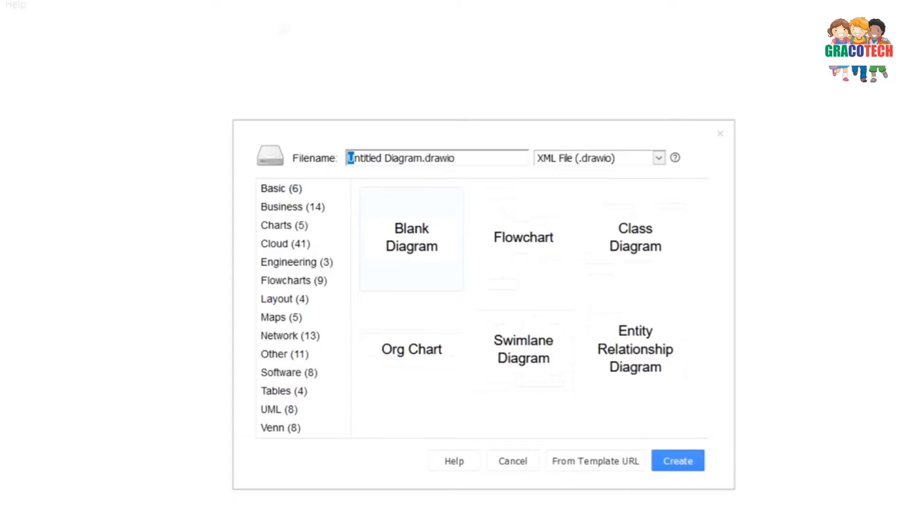
double_click(400, 157)
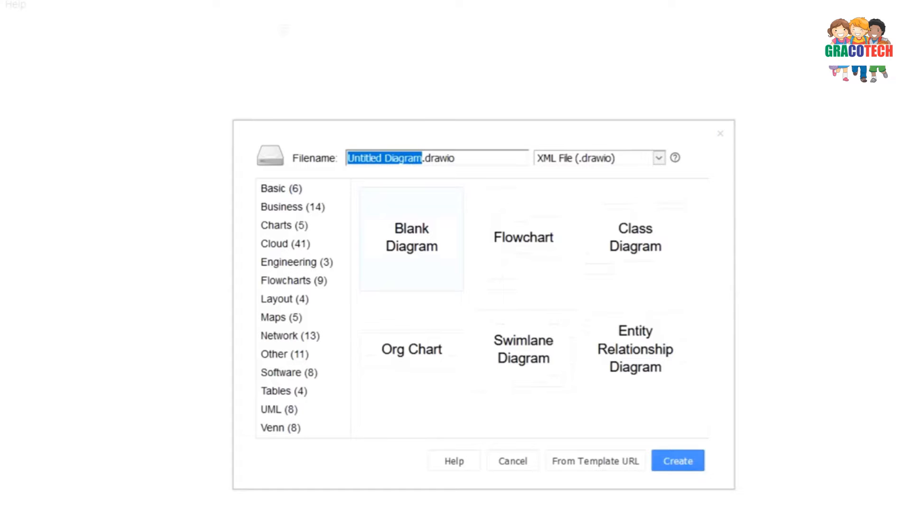
text(PlayChe.drawio)
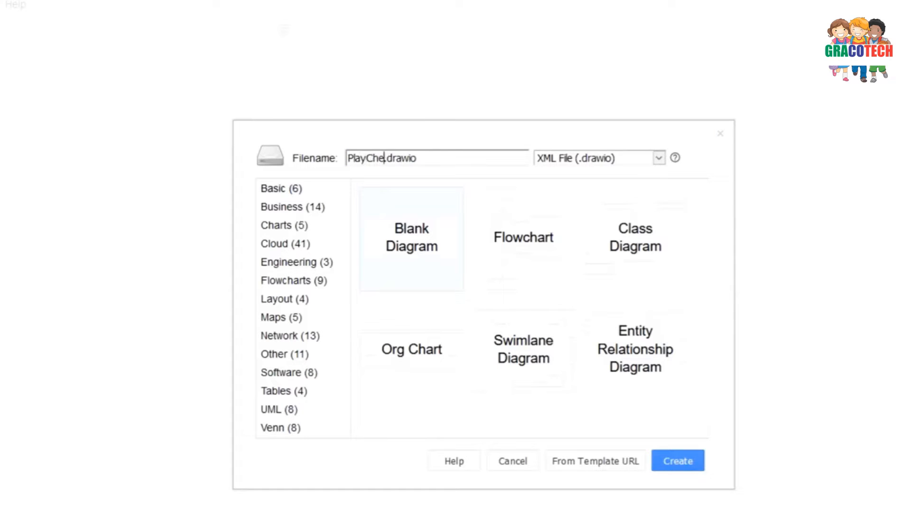
text(ss)
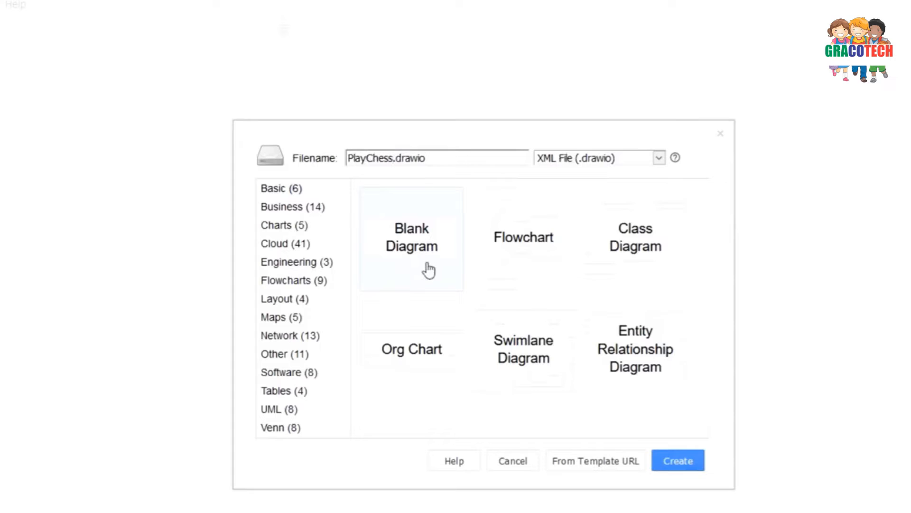
mouse_move(427, 271)
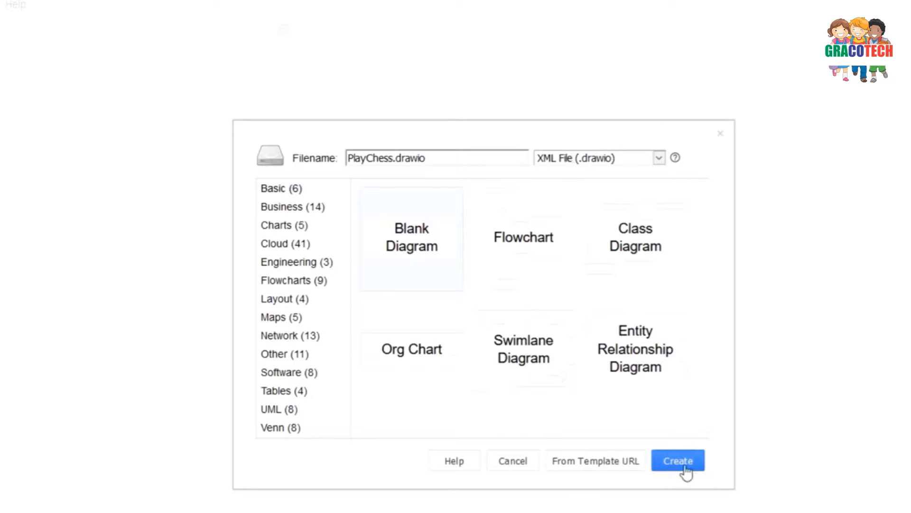
click(678, 460)
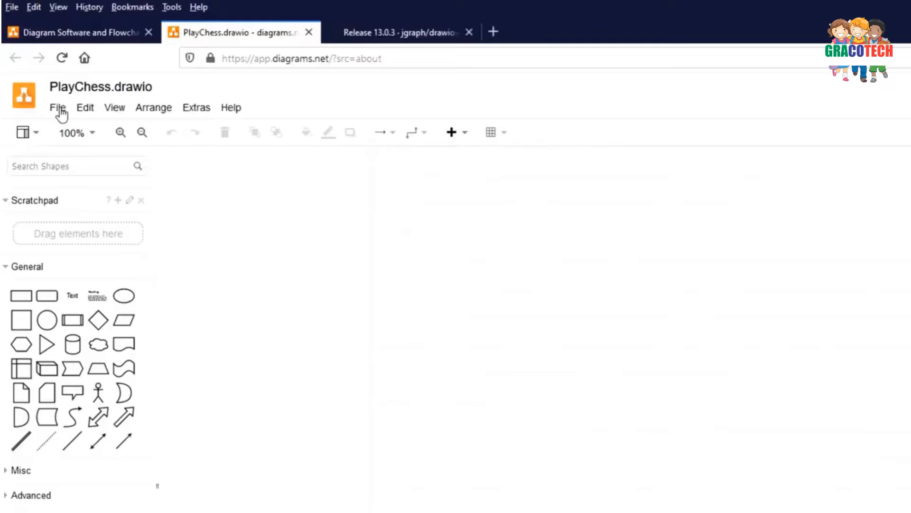
click(84, 107)
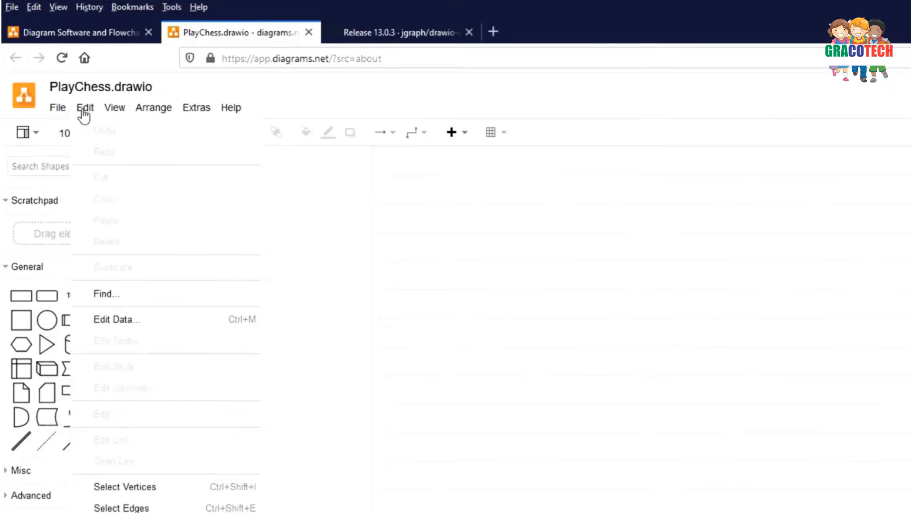
click(115, 108)
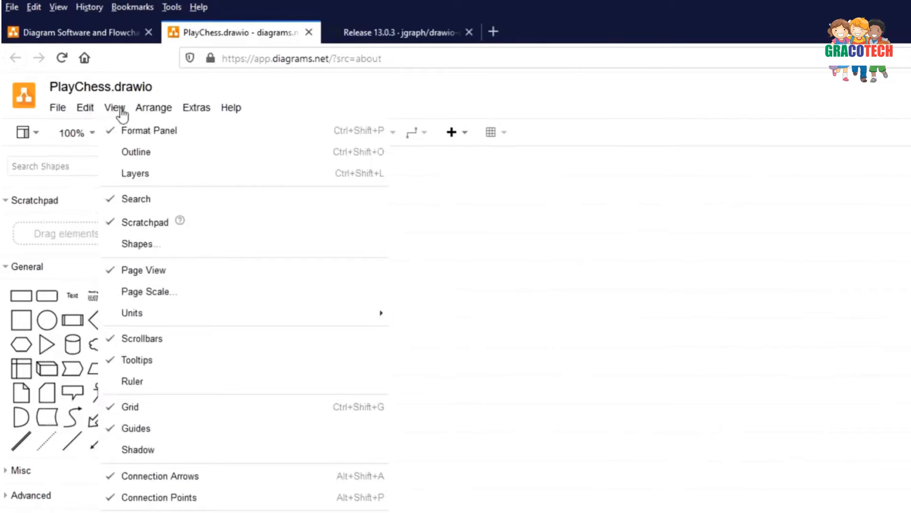
click(197, 107)
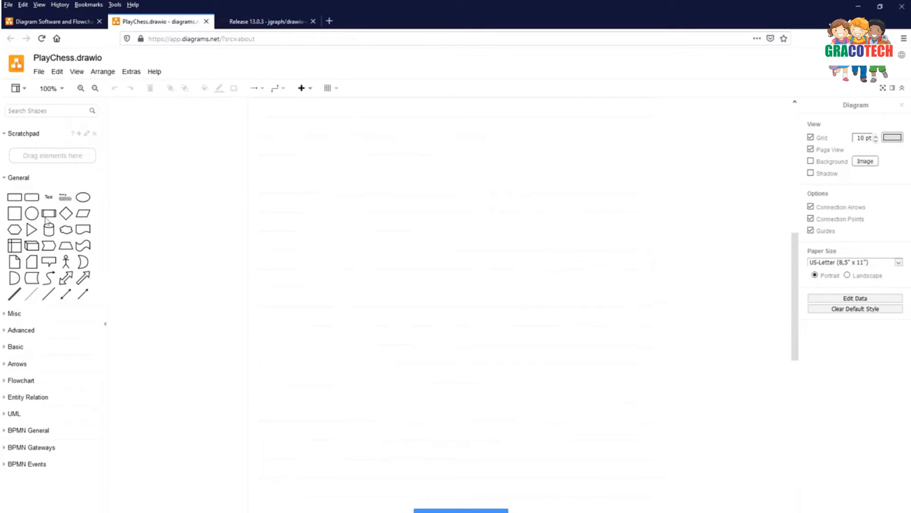
mouse_move(3, 208)
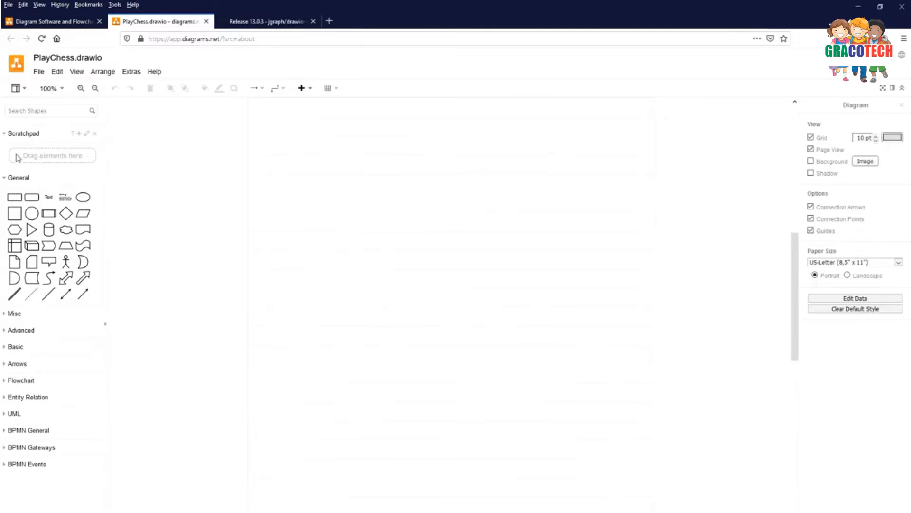
mouse_move(19, 149)
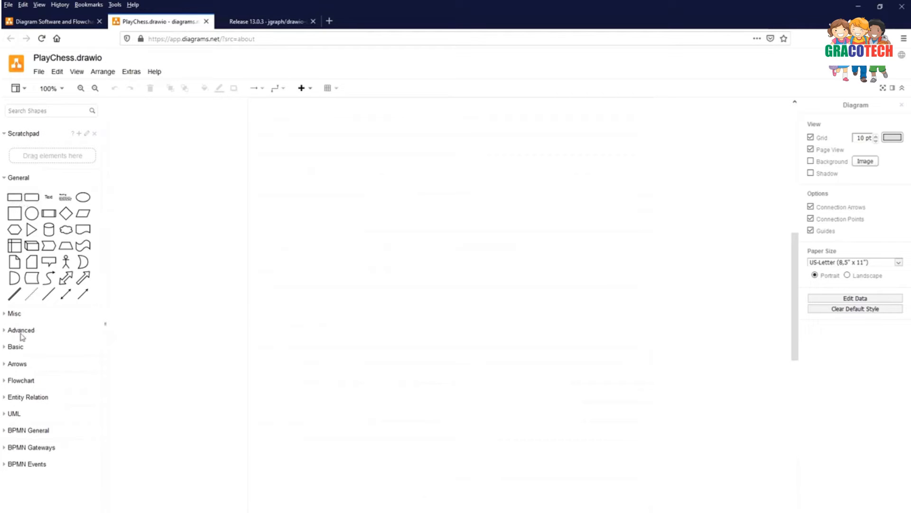
mouse_move(21, 329)
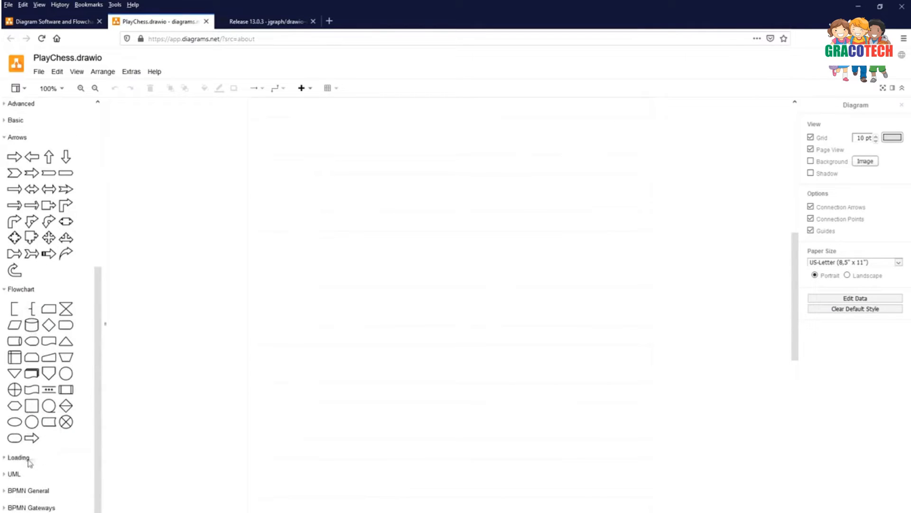
scroll(down, 3)
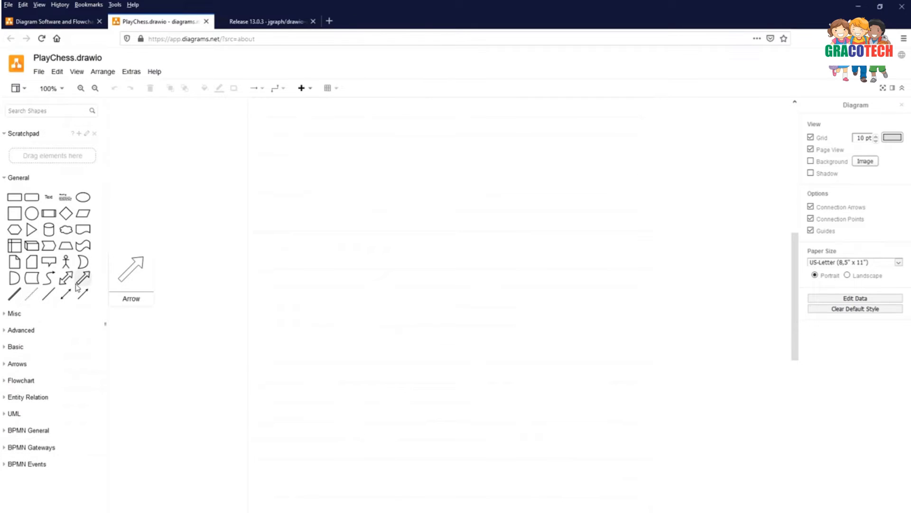
mouse_move(84, 198)
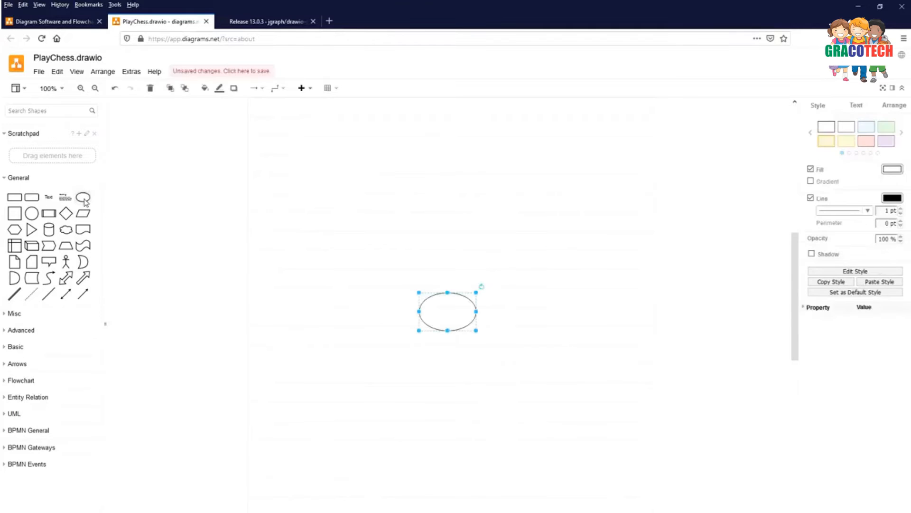
Place an ellipse near the top of the page and begin its 'Let's Play Chess' label
drag(447, 311, 442, 296)
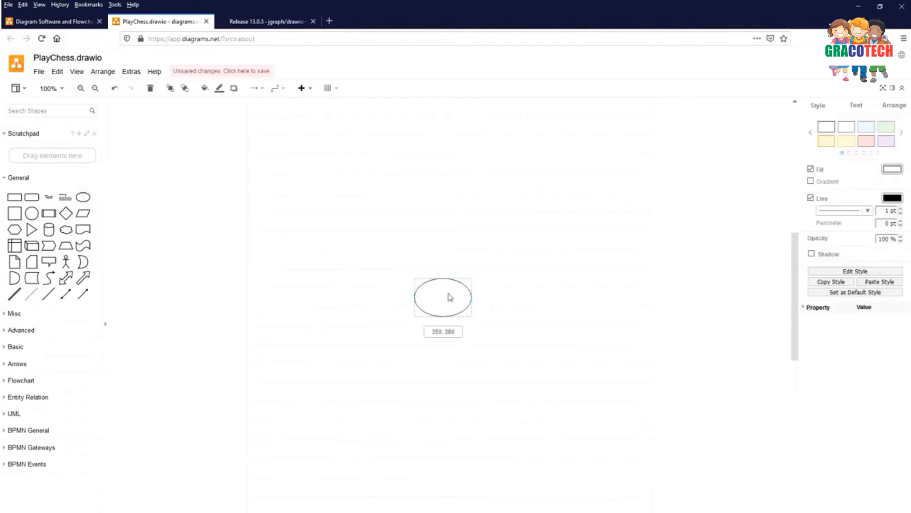
drag(442, 297, 437, 254)
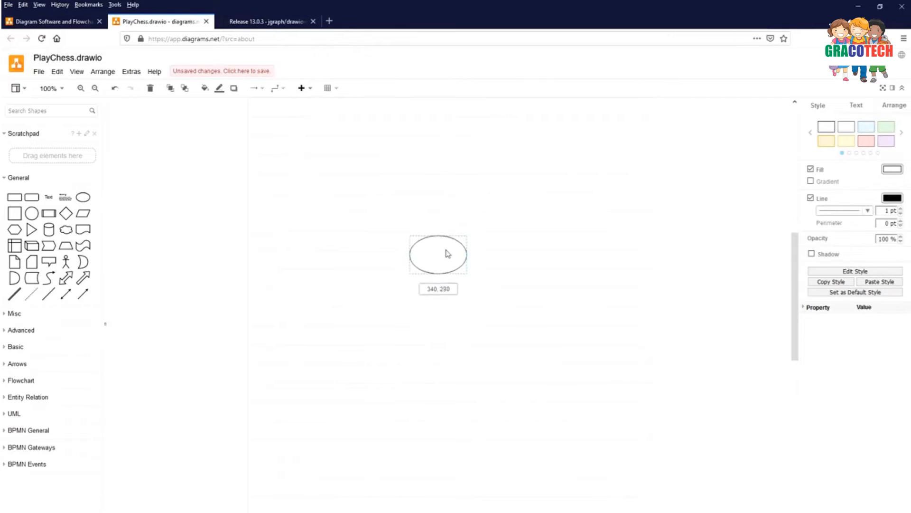
drag(438, 254, 400, 143)
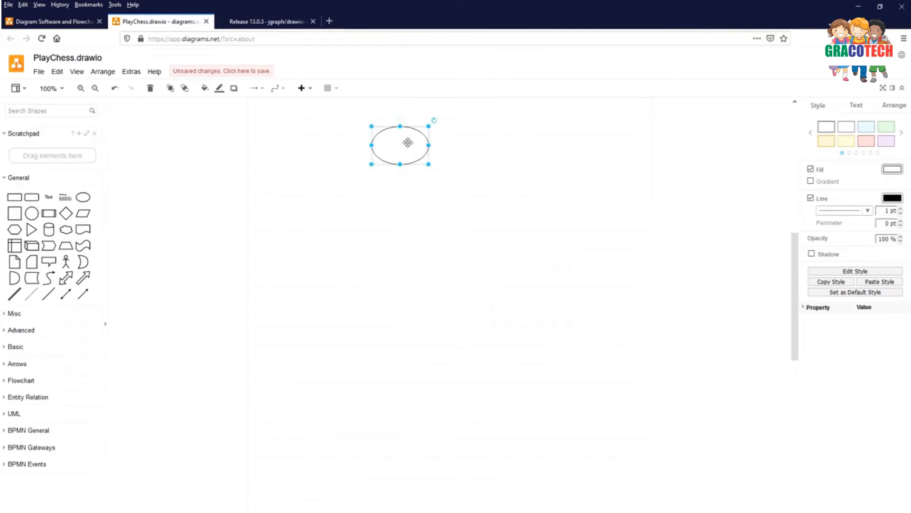
double_click(400, 144)
text(Let's Play Chess)
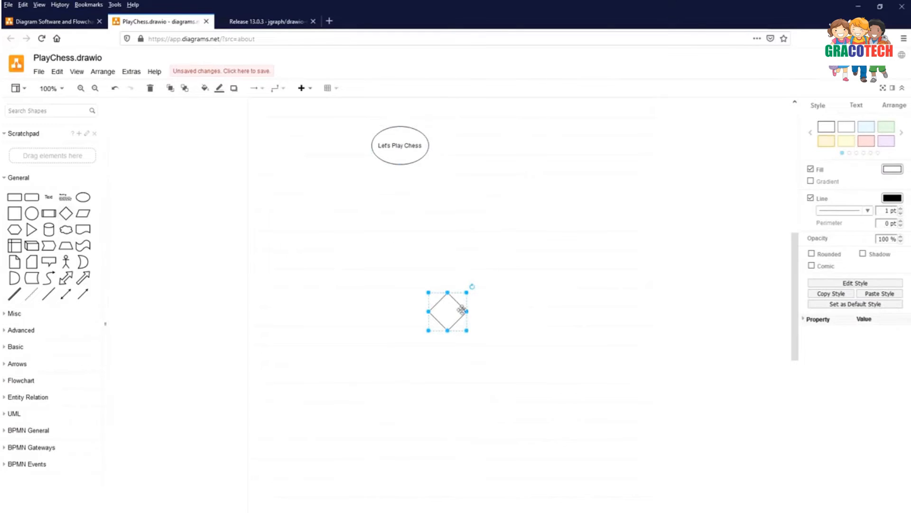
Add a diamond 'Do you have a Chess board or App?' below the start ellipse and select the ellipse to connect it
drag(447, 311, 400, 206)
text(Do you have)
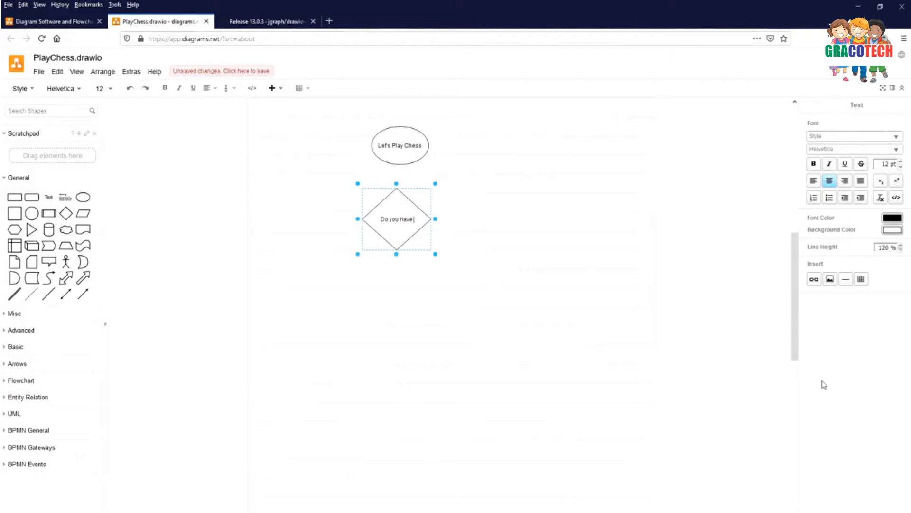
text(a Chess board)
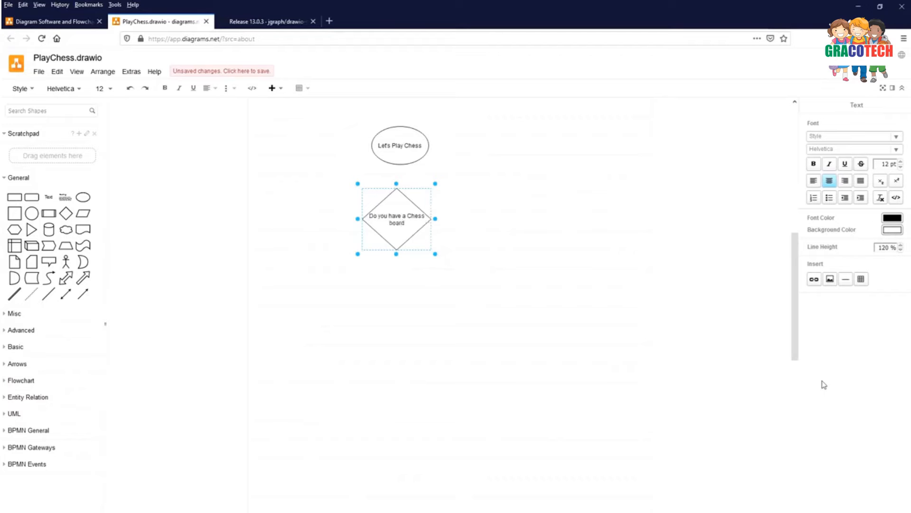
text(or)
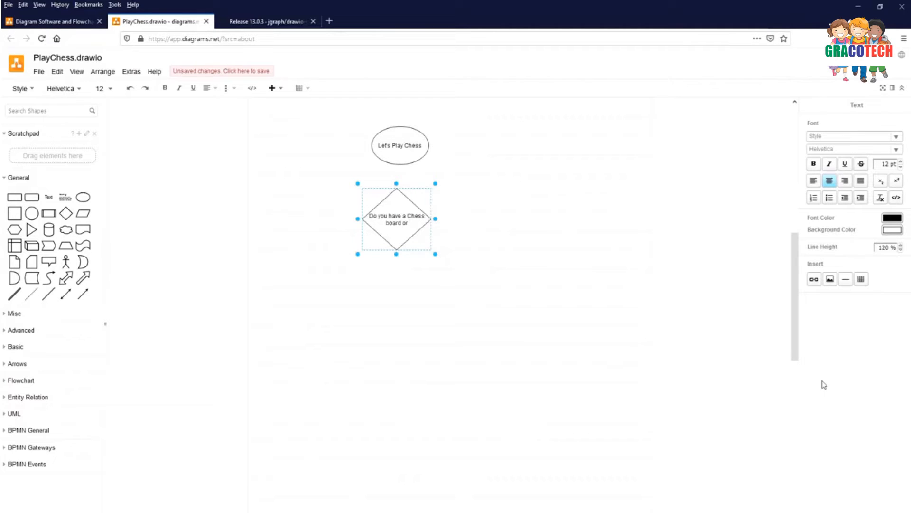
text(A)
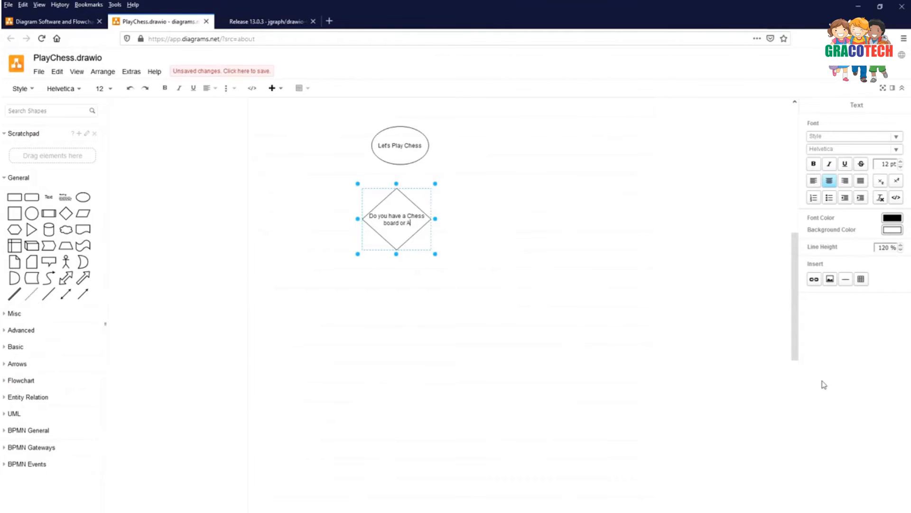
text(pp?)
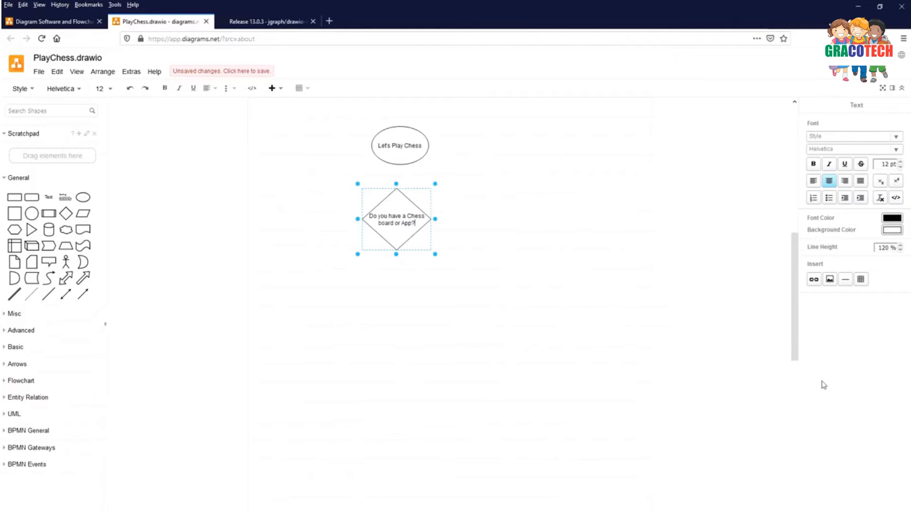
mouse_move(397, 127)
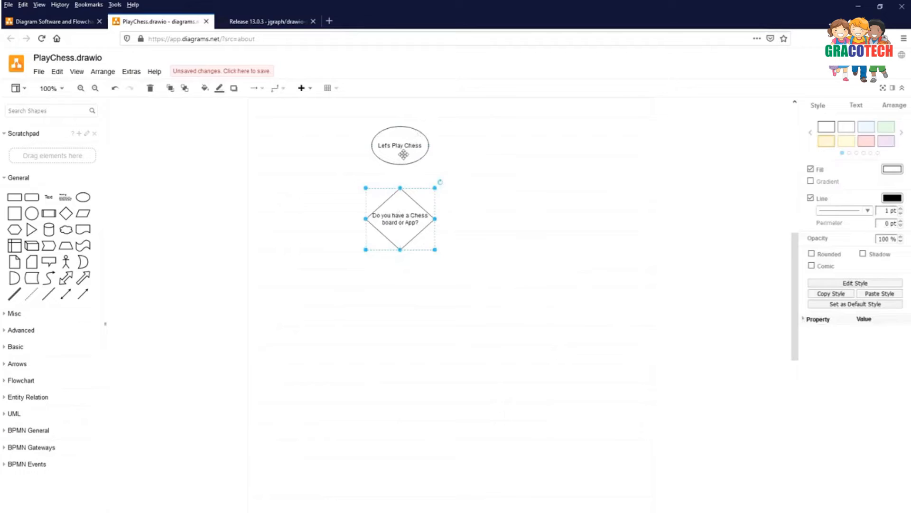
click(399, 144)
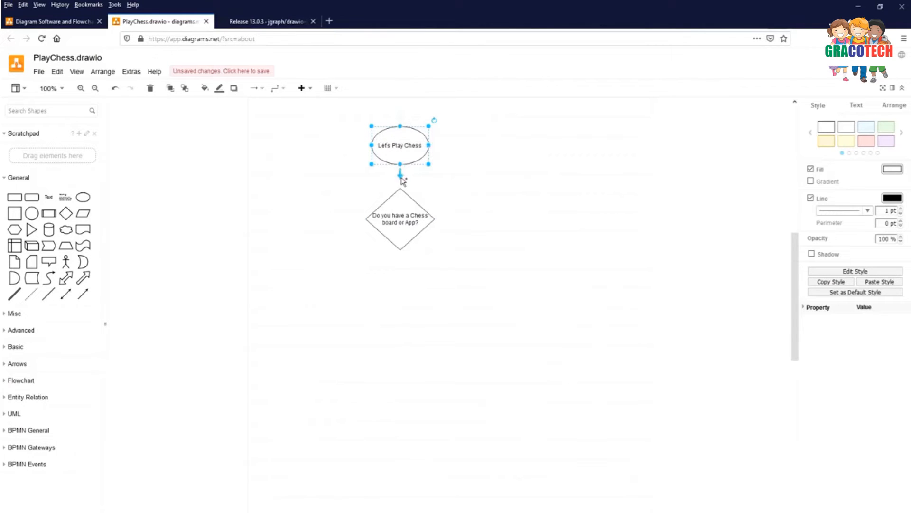
mouse_move(400, 178)
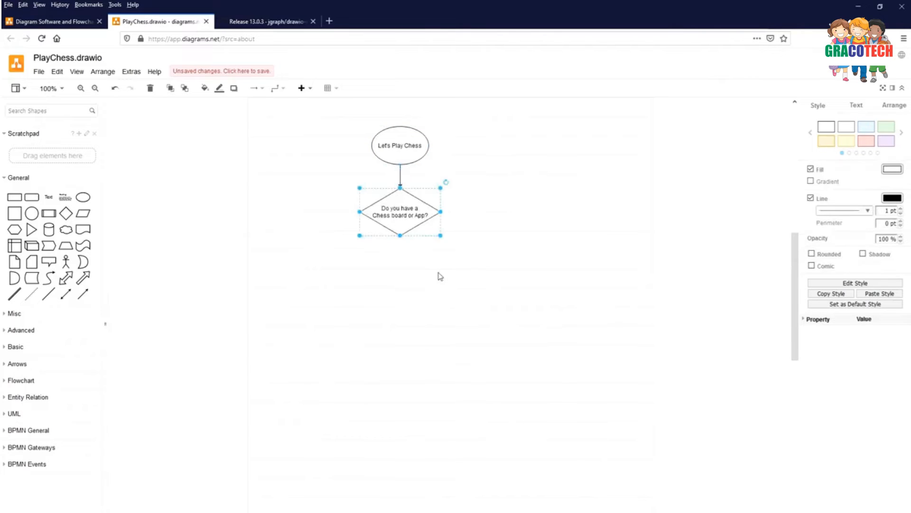
mouse_move(399, 247)
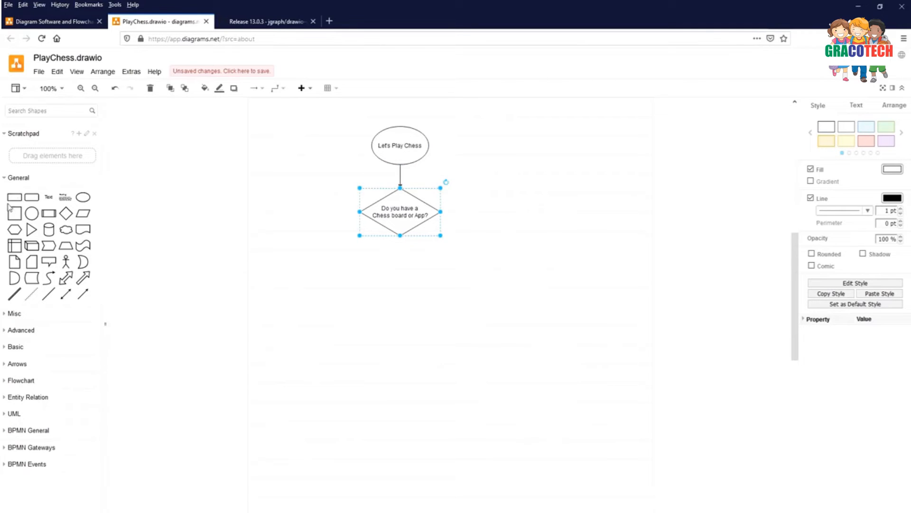
Add a second diamond 'Do you know how to play?' below the first question
drag(400, 210, 450, 312)
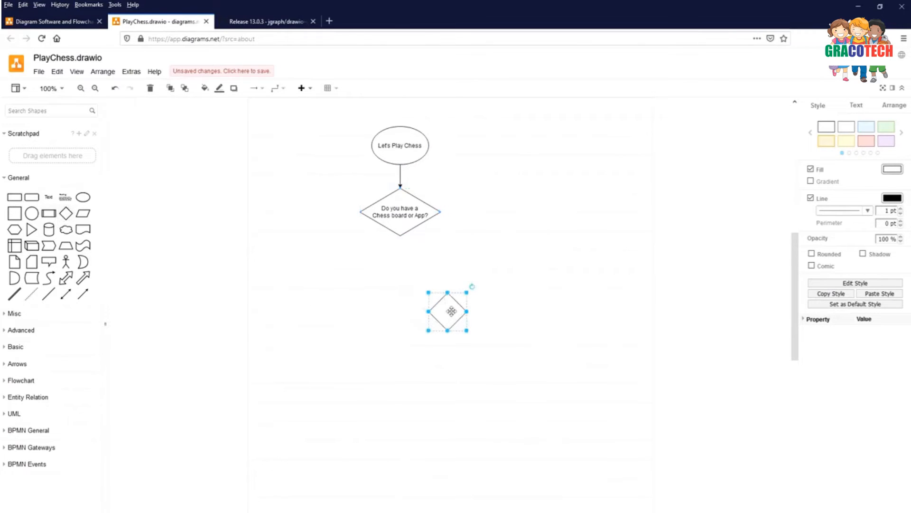
drag(447, 310, 400, 291)
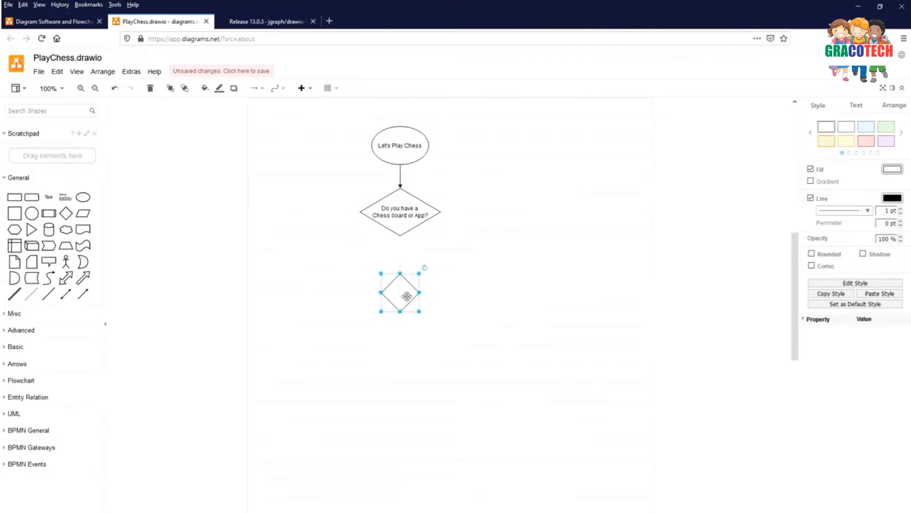
double_click(400, 293)
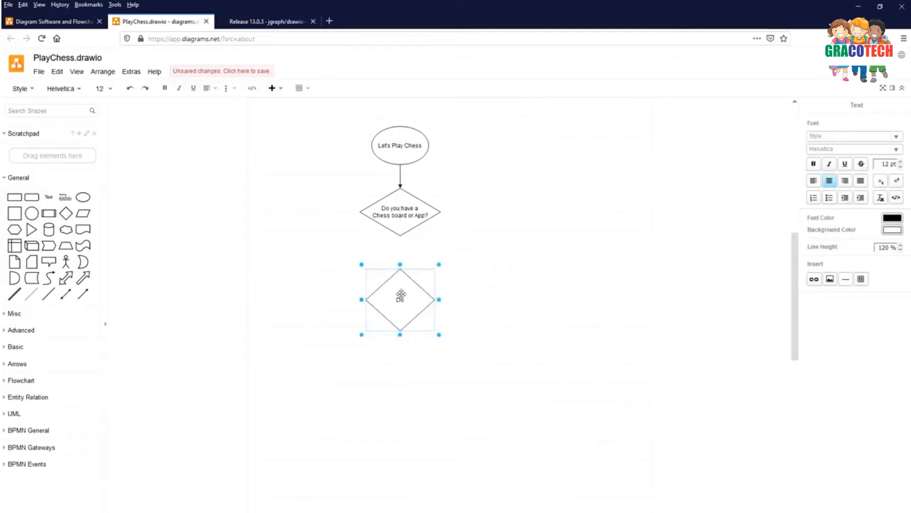
text(Do you know how to play?)
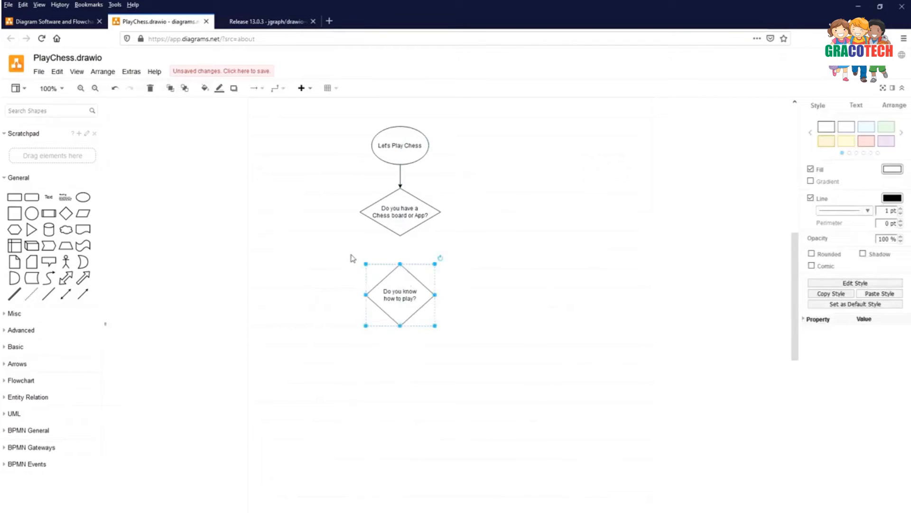
mouse_move(400, 227)
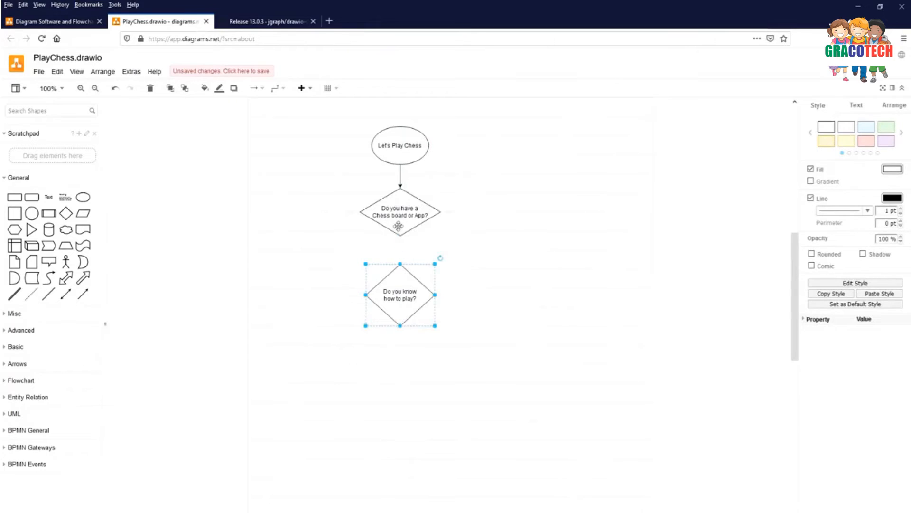
click(399, 212)
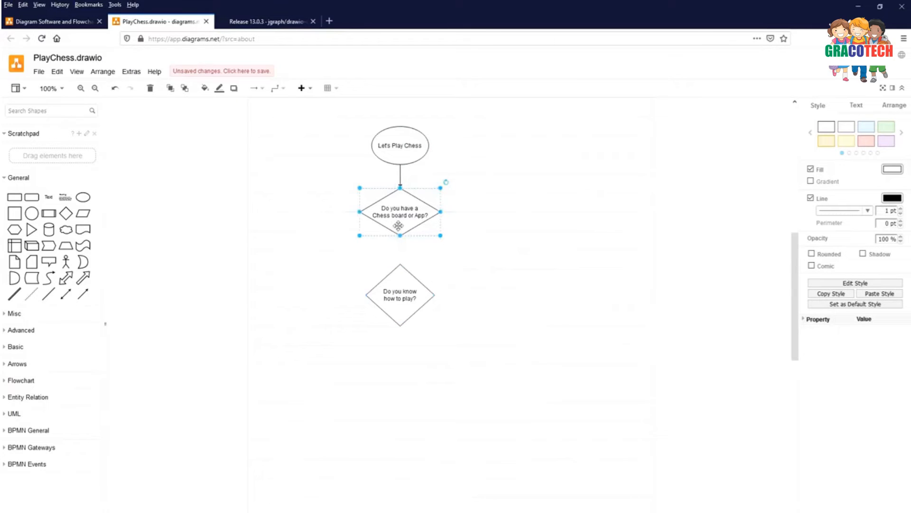
mouse_move(400, 246)
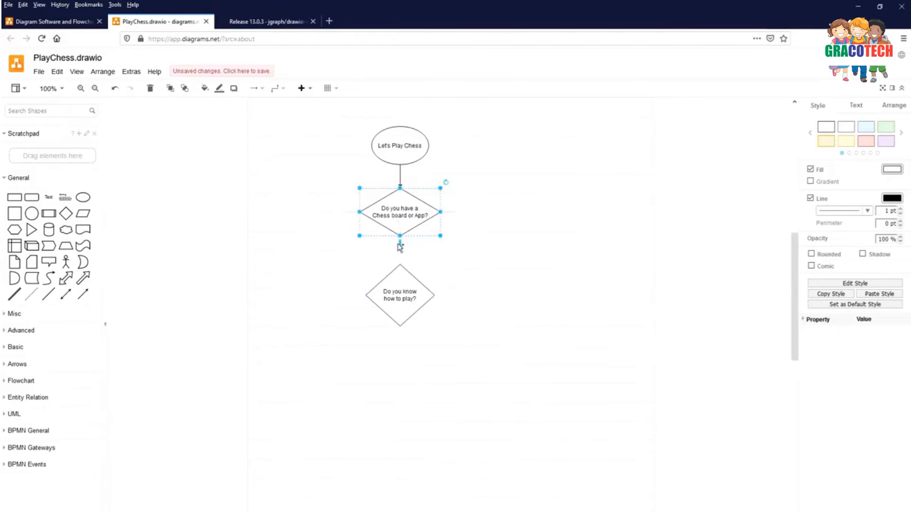
mouse_move(400, 244)
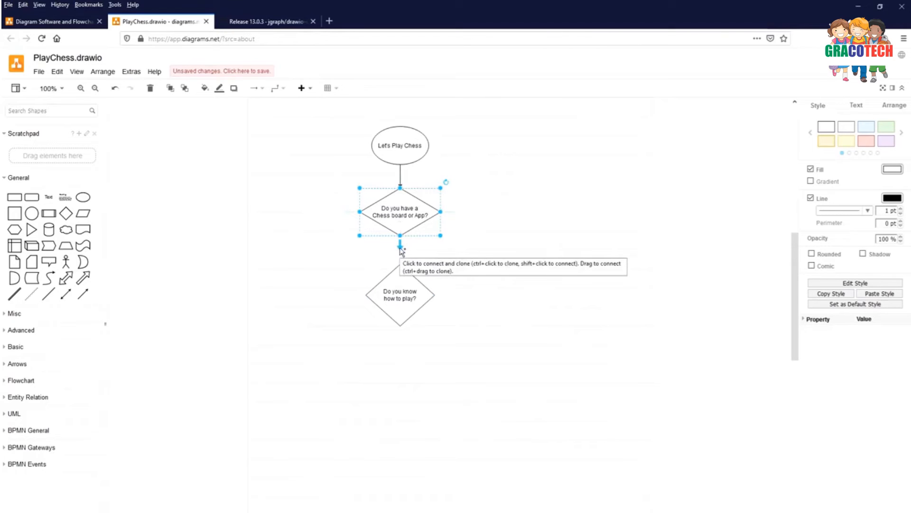
Join the two diamonds with an arrow labelled Y and add a rectangle below
click(400, 248)
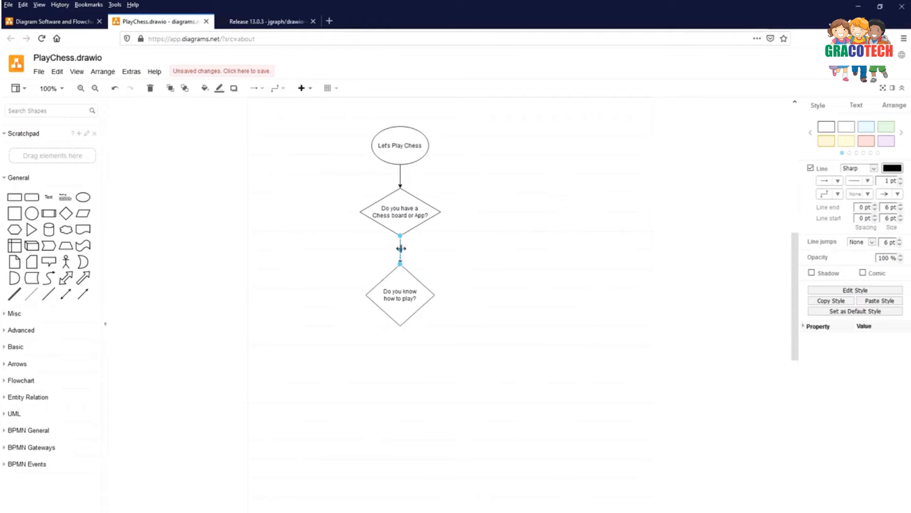
double_click(400, 248)
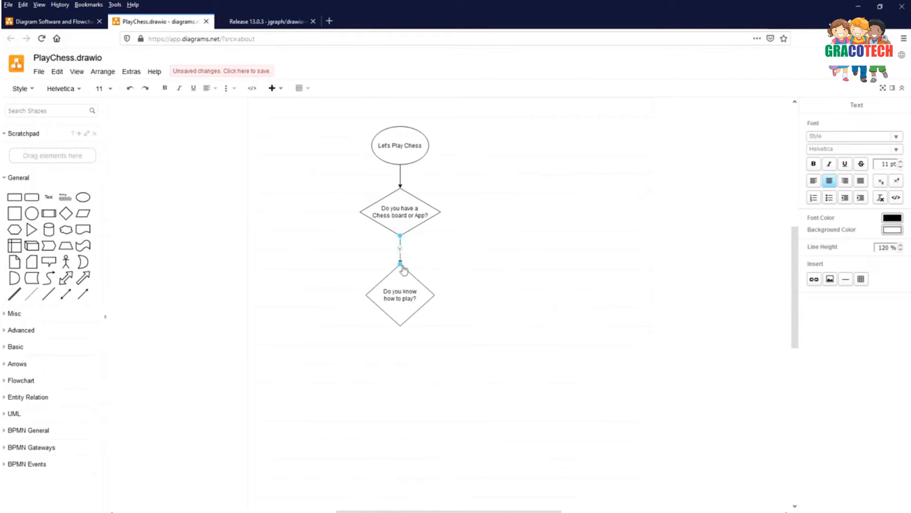
mouse_move(293, 439)
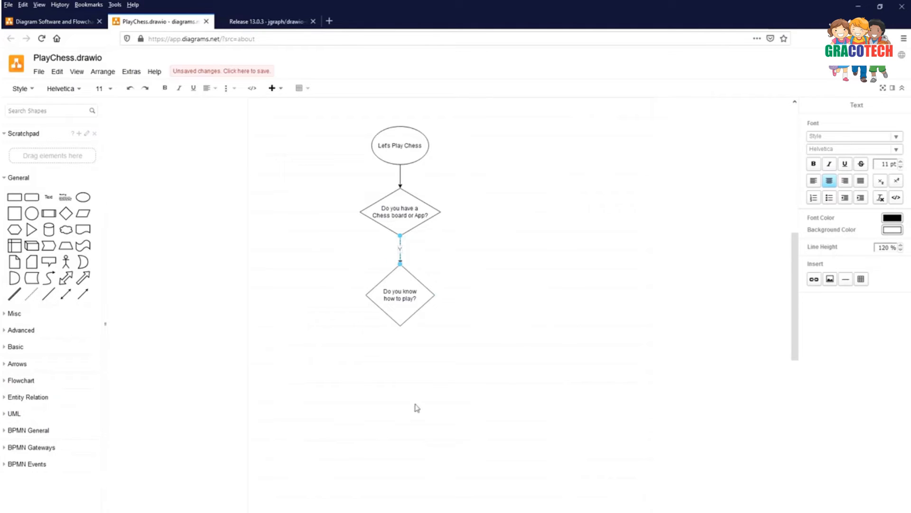
click(400, 294)
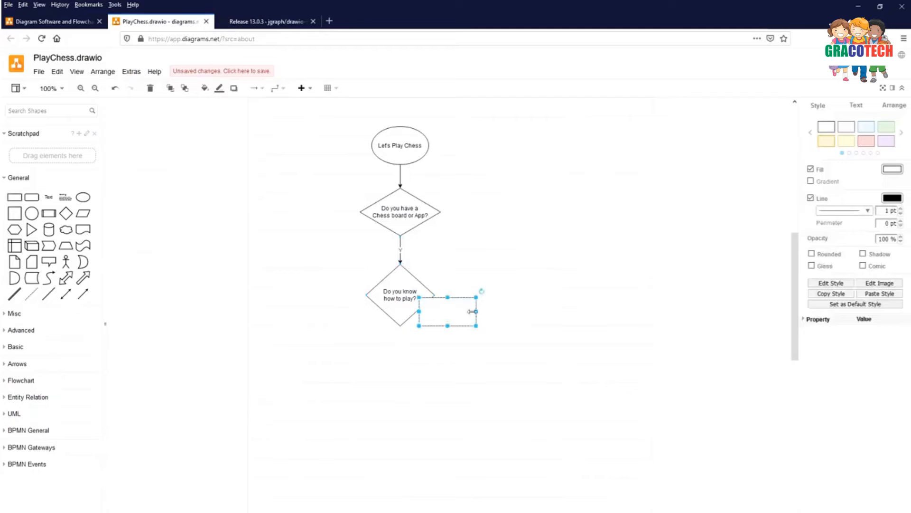
Connect a 'Find a player' box below the 'Do you know how to play?' diamond
drag(447, 311, 400, 365)
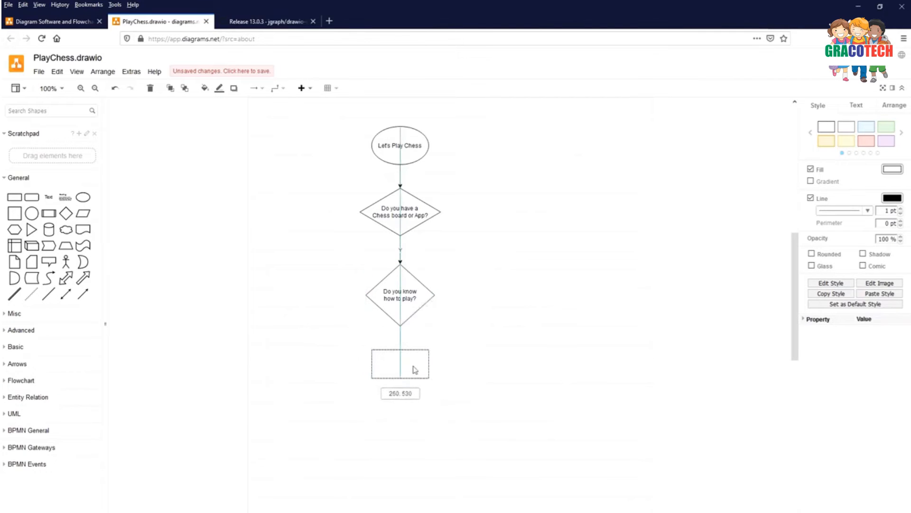
click(400, 364)
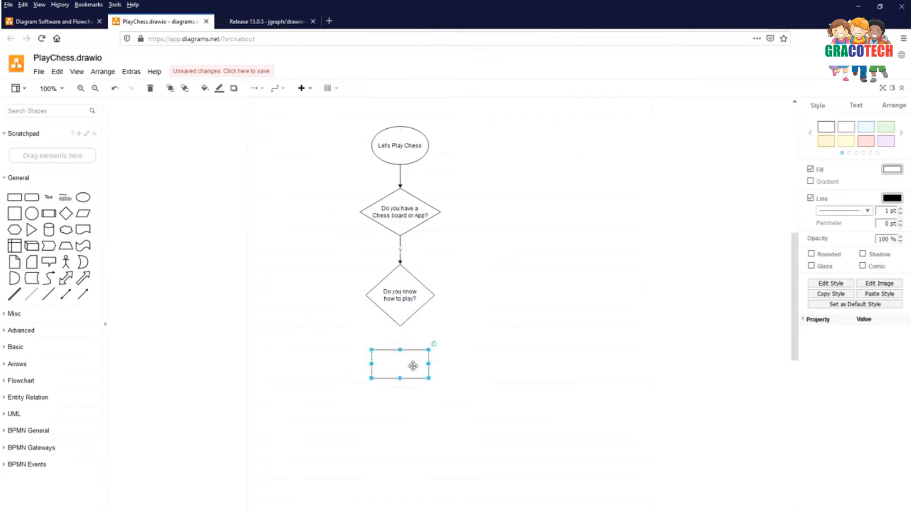
click(400, 294)
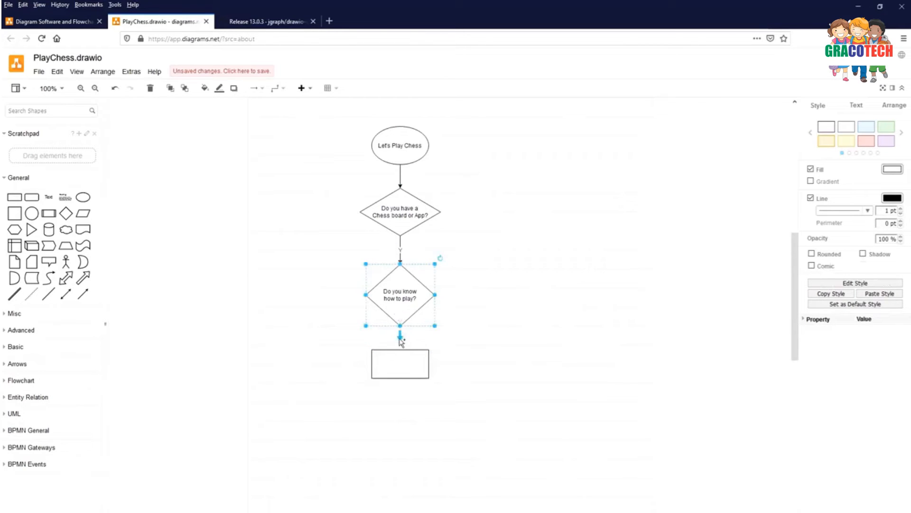
mouse_move(400, 337)
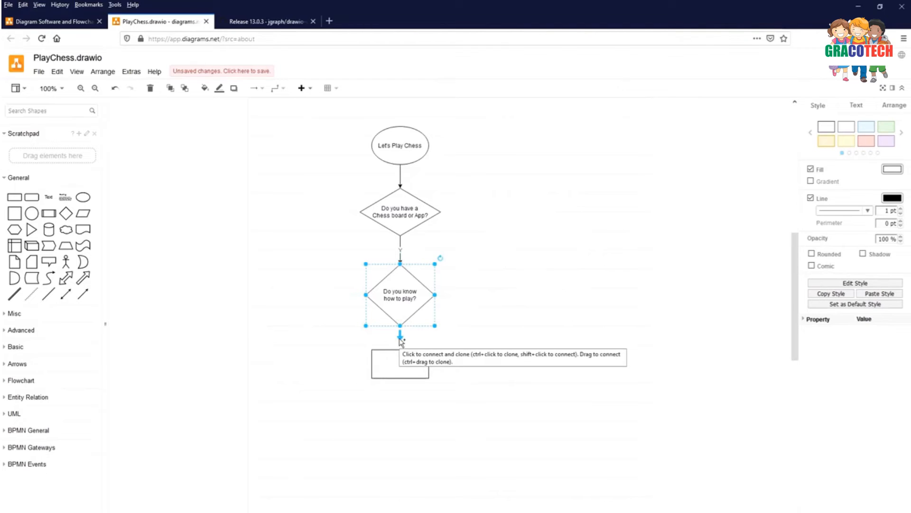
click(399, 337)
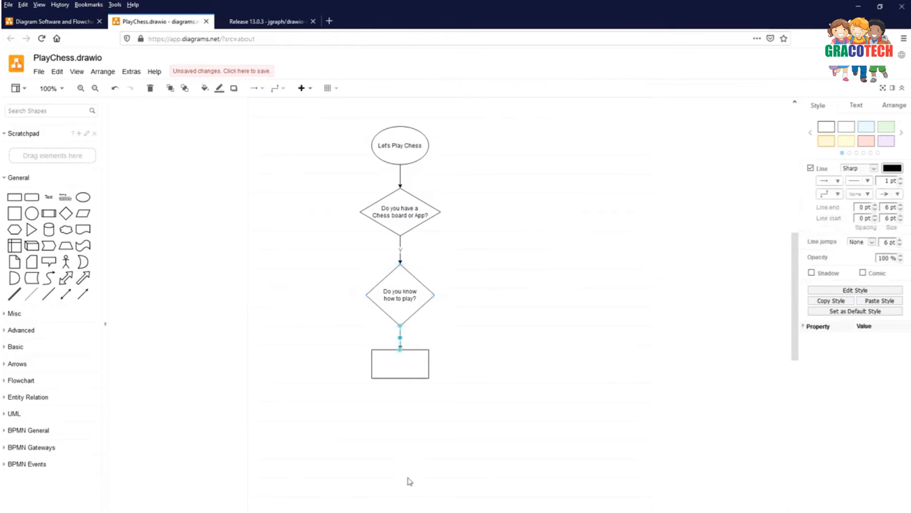
double_click(400, 363)
text(Find)
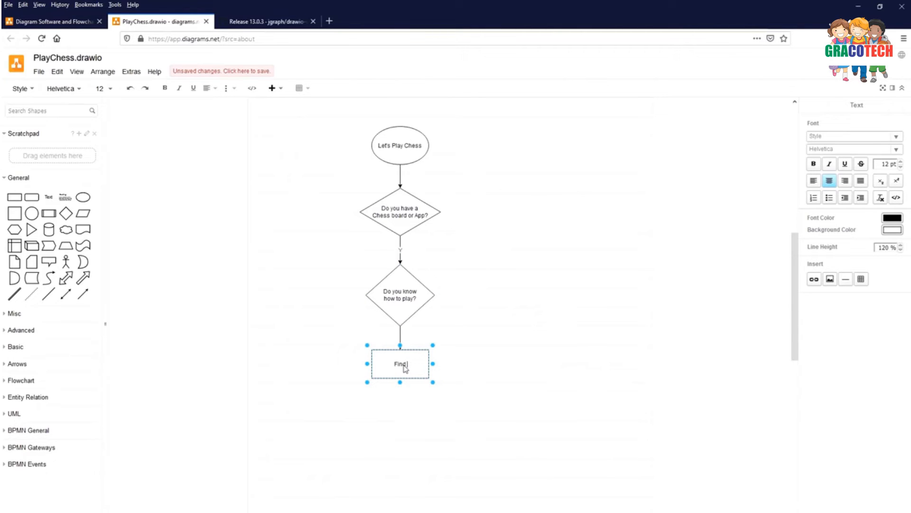
text(a player)
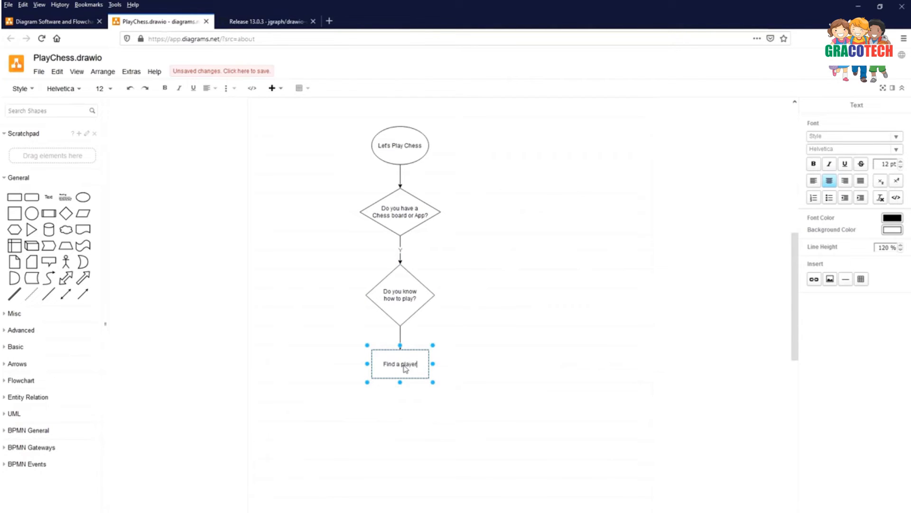
mouse_move(425, 443)
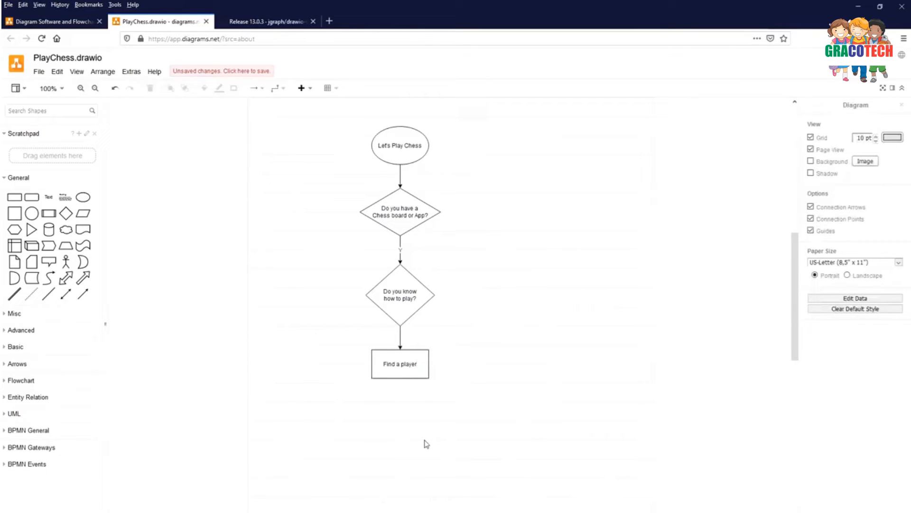
Add a 'Play the game' box below 'Find a player'
click(399, 364)
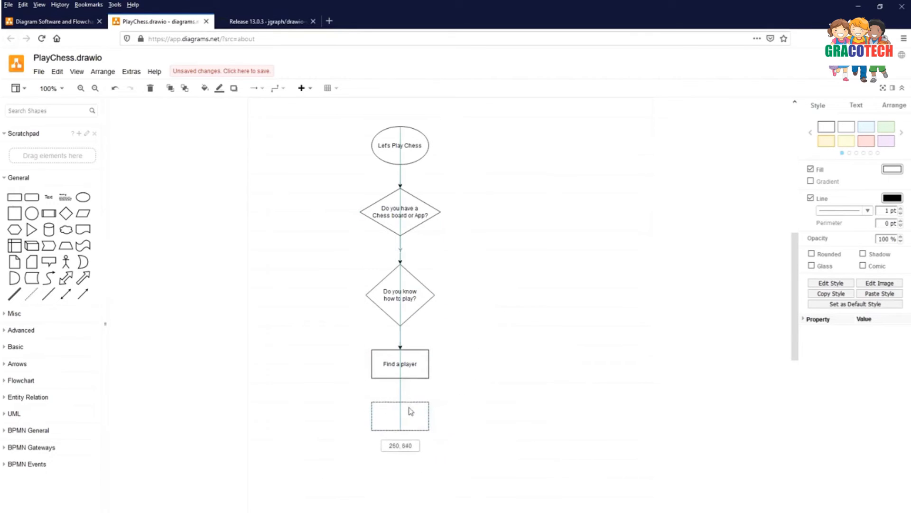
text(Play)
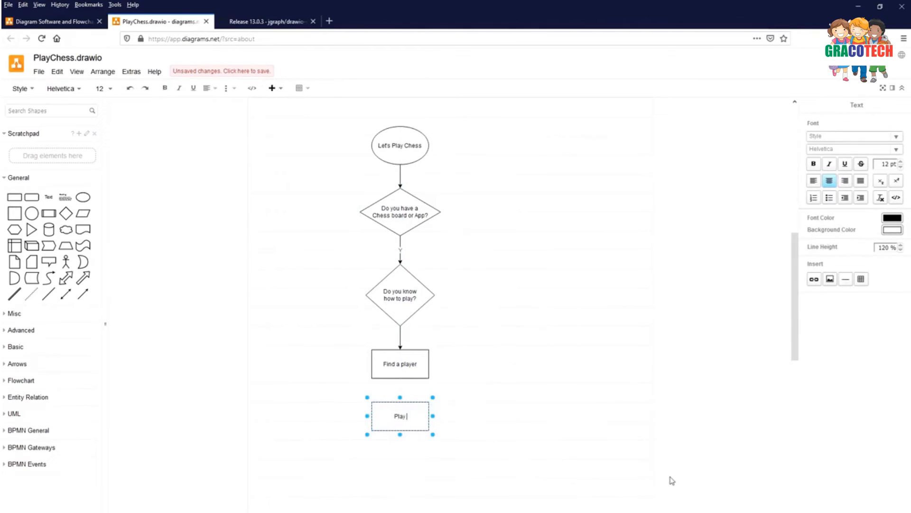
text(the game)
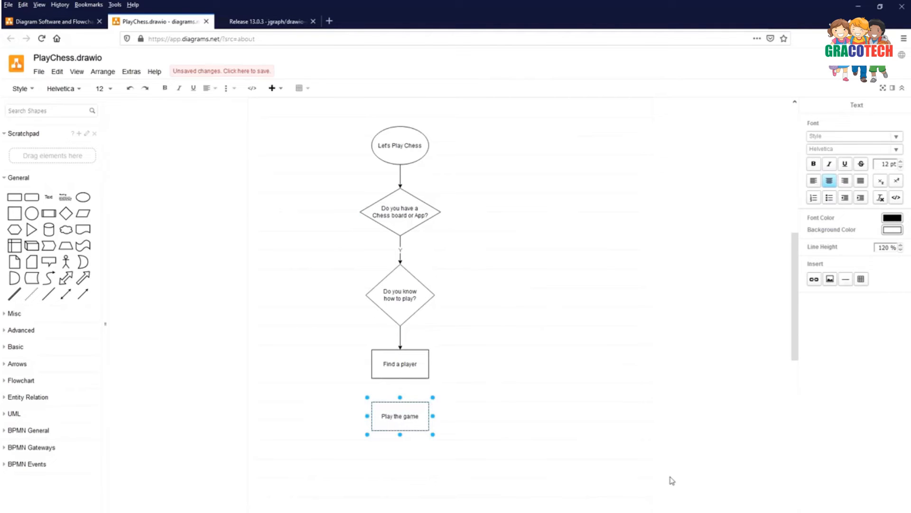
click(400, 364)
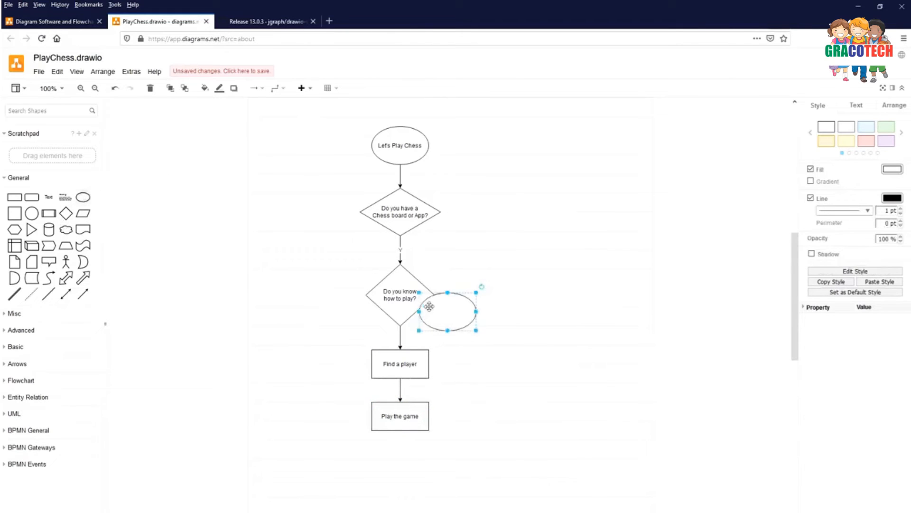
Close the flowchart with an 'End of the game' oval connected below 'Play the game'
drag(447, 307, 399, 471)
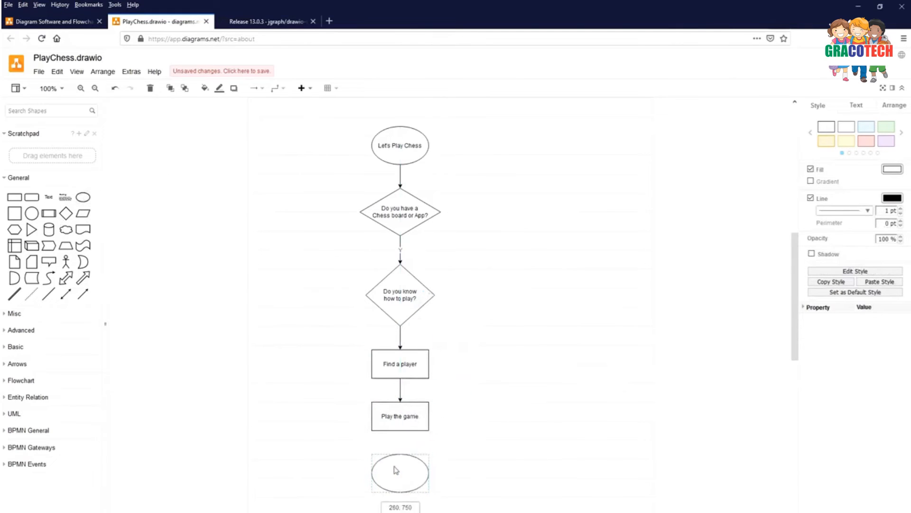
click(399, 473)
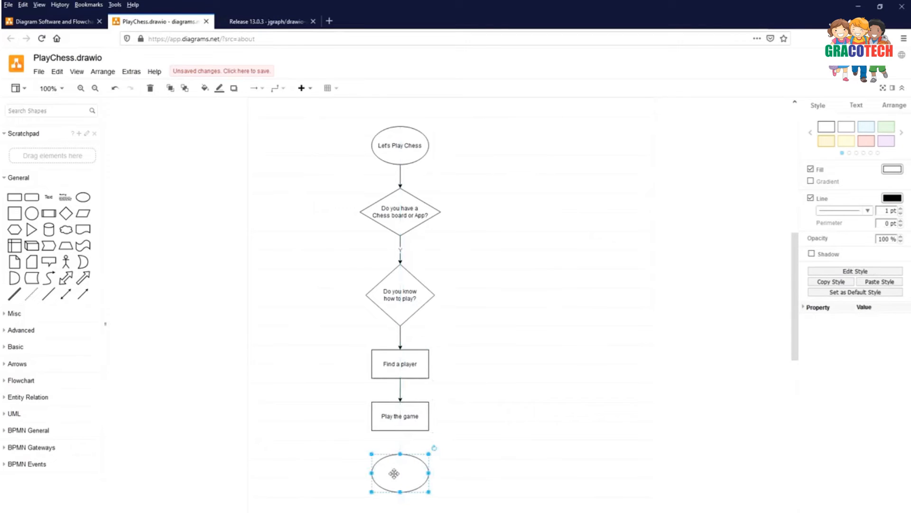
double_click(399, 472)
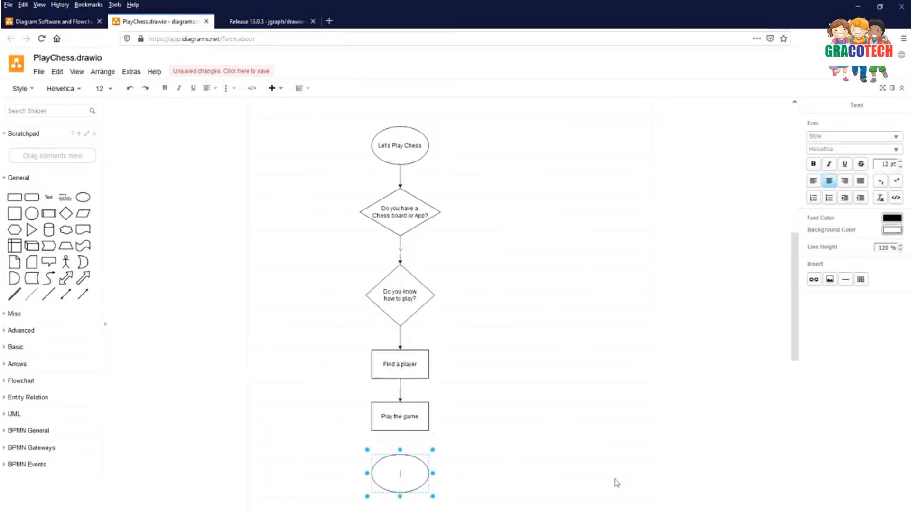
text(End of)
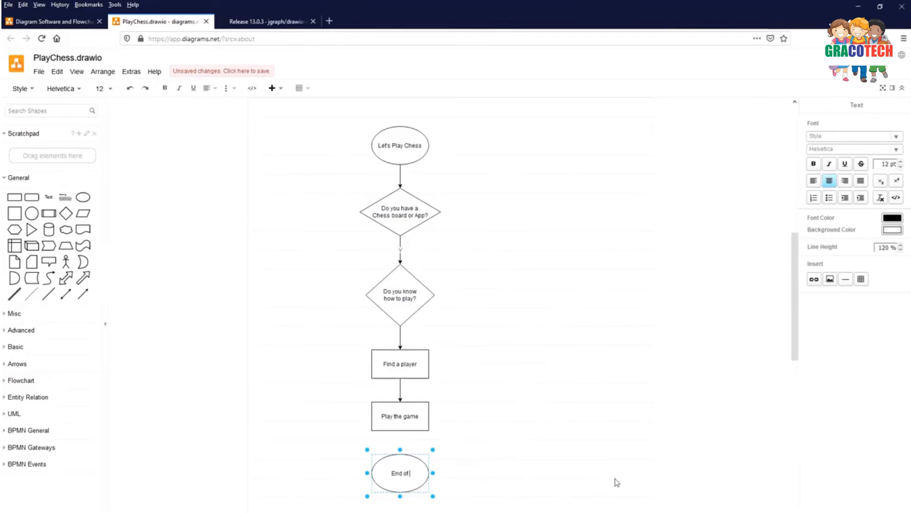
text(the game)
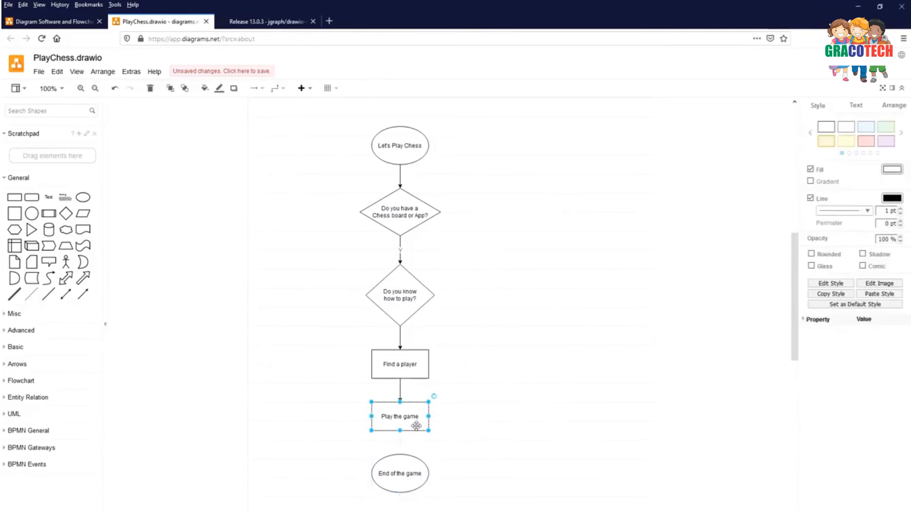
mouse_move(400, 442)
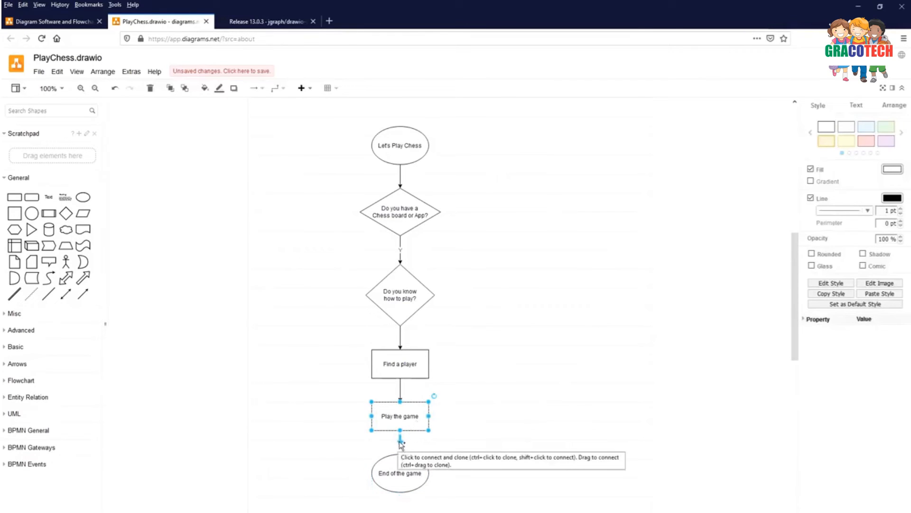
click(399, 439)
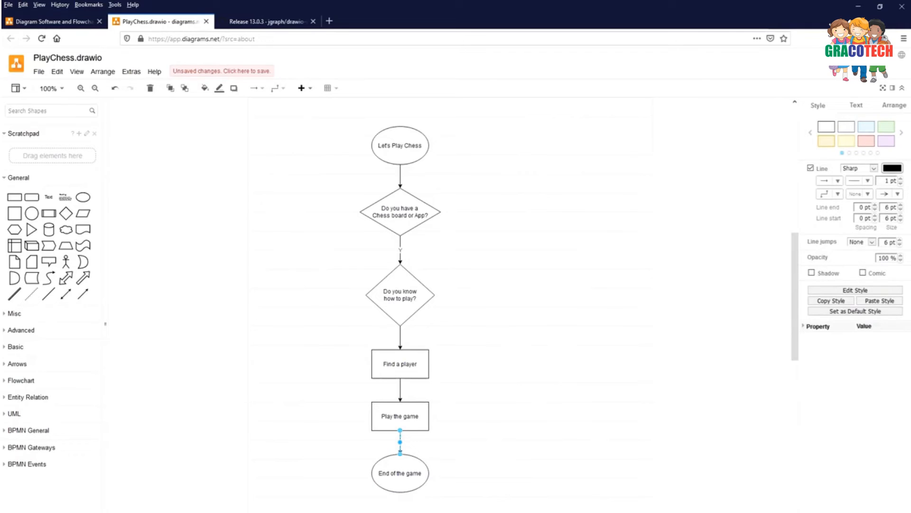
click(404, 250)
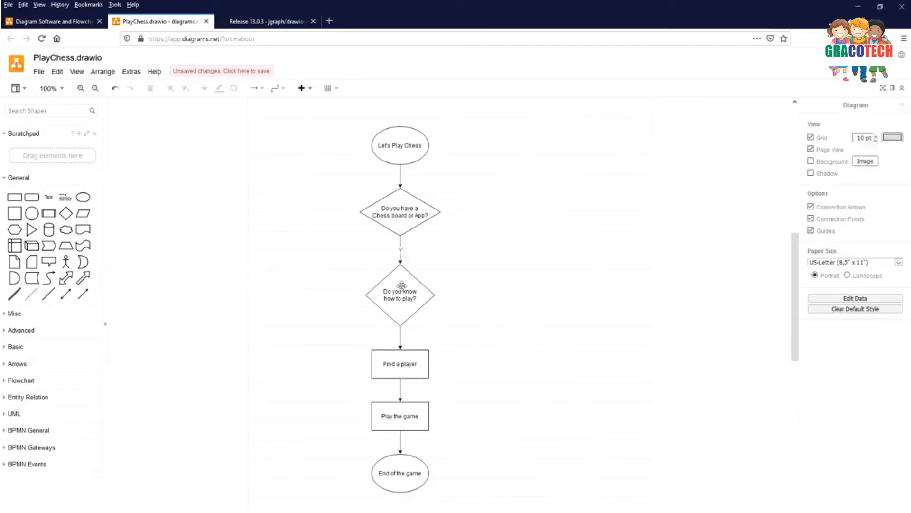
mouse_move(414, 206)
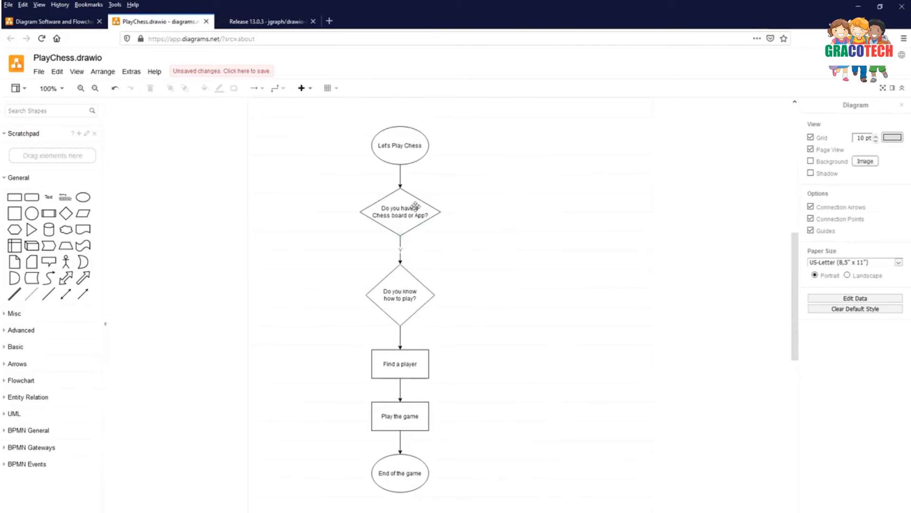
mouse_move(433, 207)
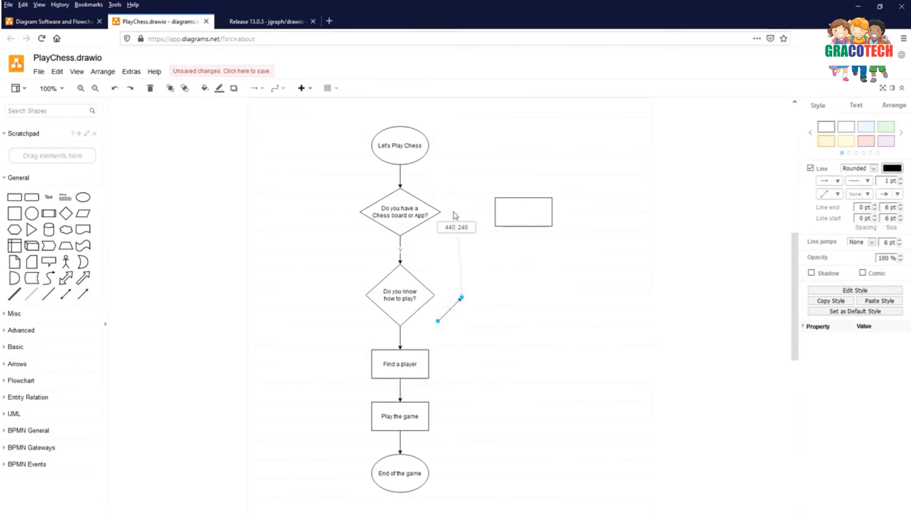
Connect the chess-board decision to a new right-hand box and label it 'Bye Chess board o...'
drag(438, 320, 440, 211)
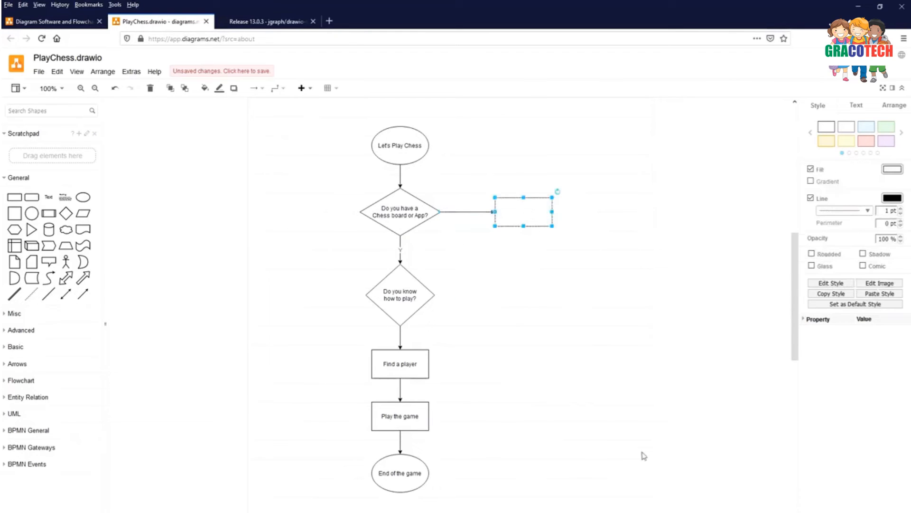
mouse_move(501, 337)
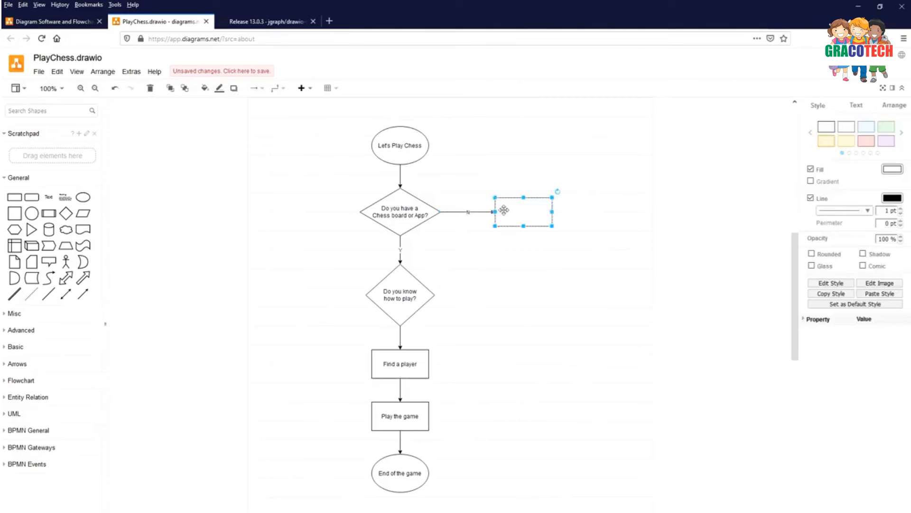
double_click(522, 211)
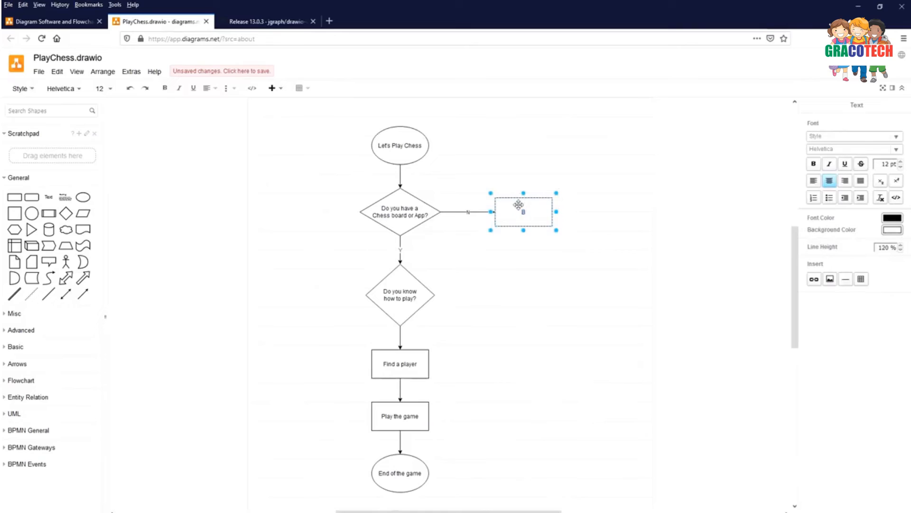
text(Bye Chess board or download the chess app)
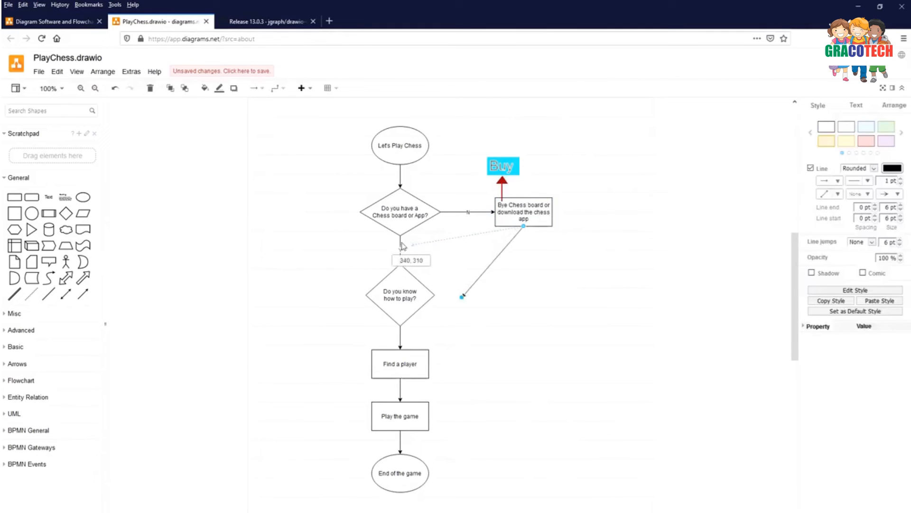
drag(462, 296, 400, 244)
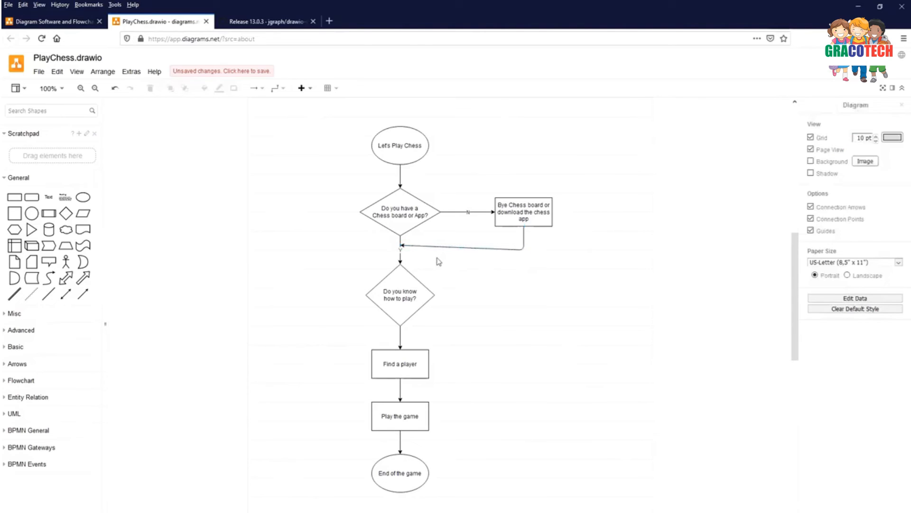
mouse_move(408, 252)
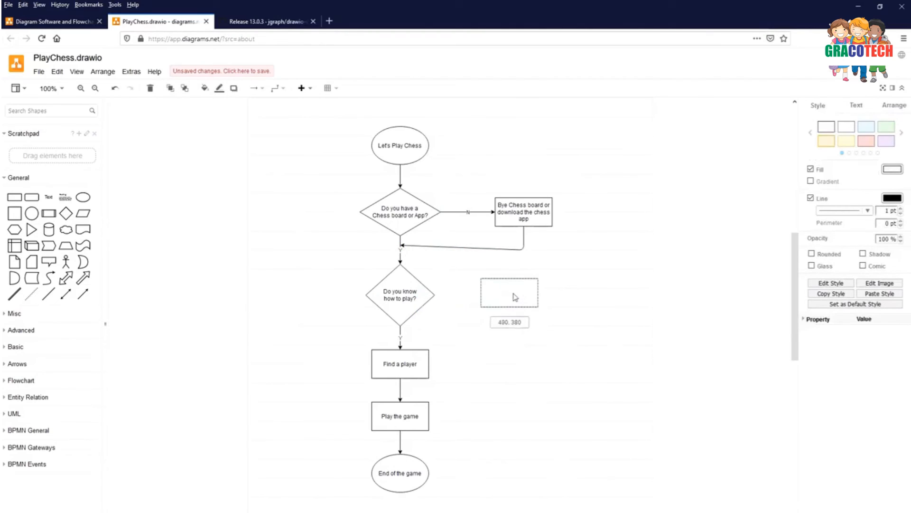
Label the new step 'Find a tutor or tutorial'
text(Find a tutor)
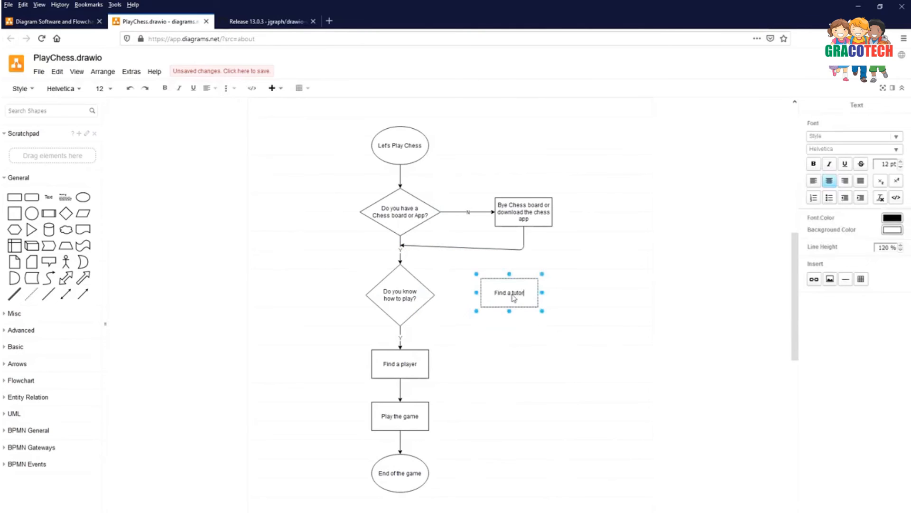
text(or tut)
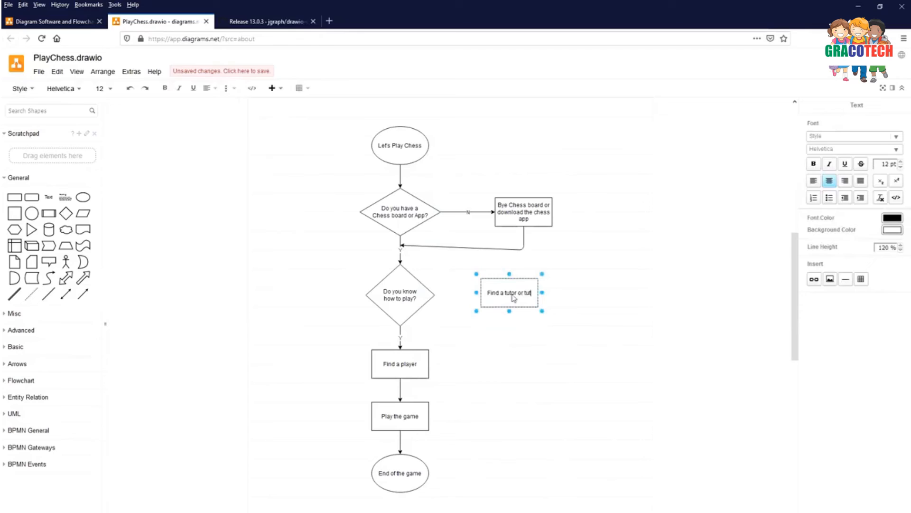
text(orial)
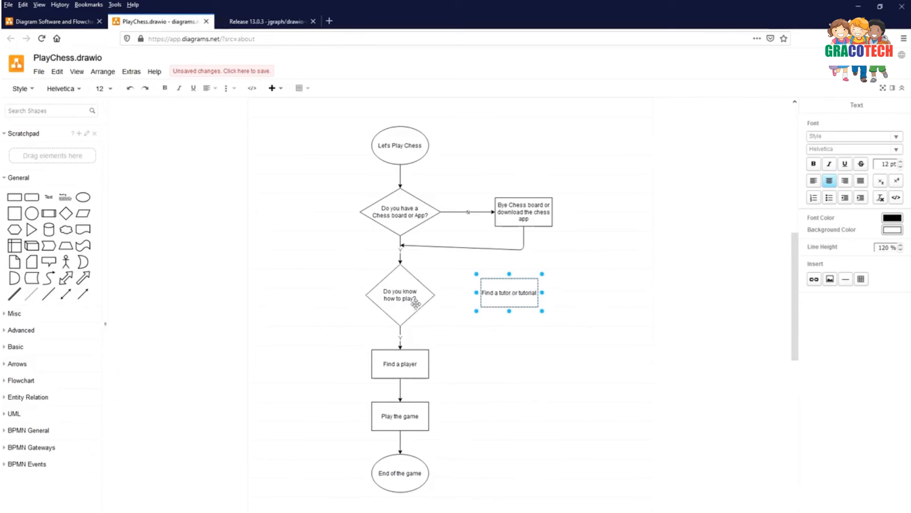
click(400, 293)
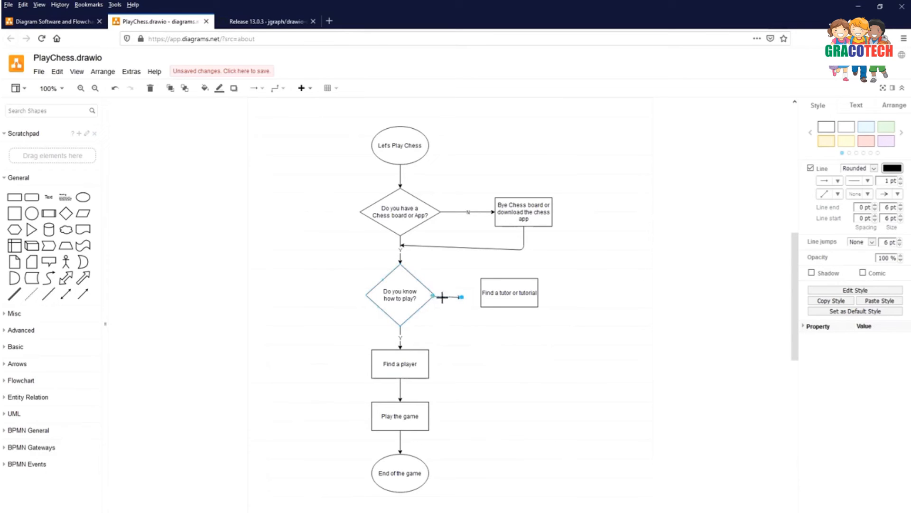
Link the 'Do you know how to play?' decision to the tutor step with an arrow
drag(441, 297, 482, 297)
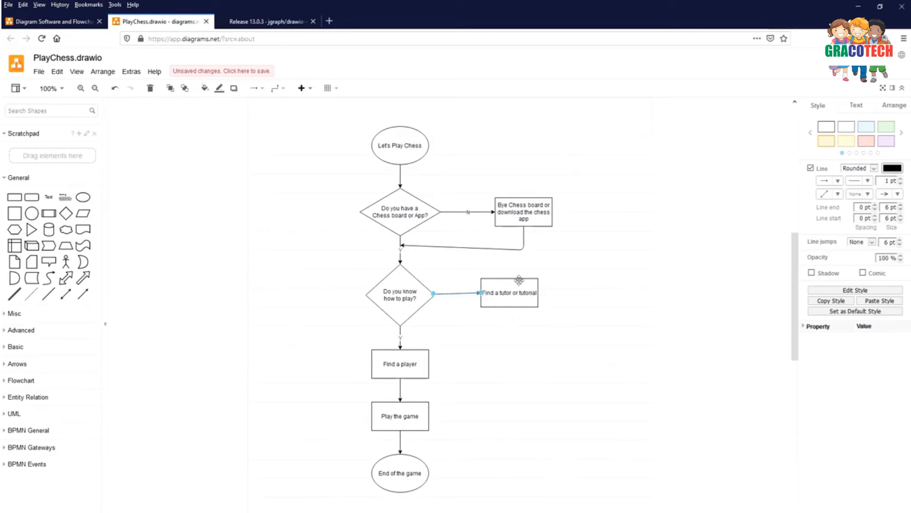
click(518, 296)
text(Learn Chess)
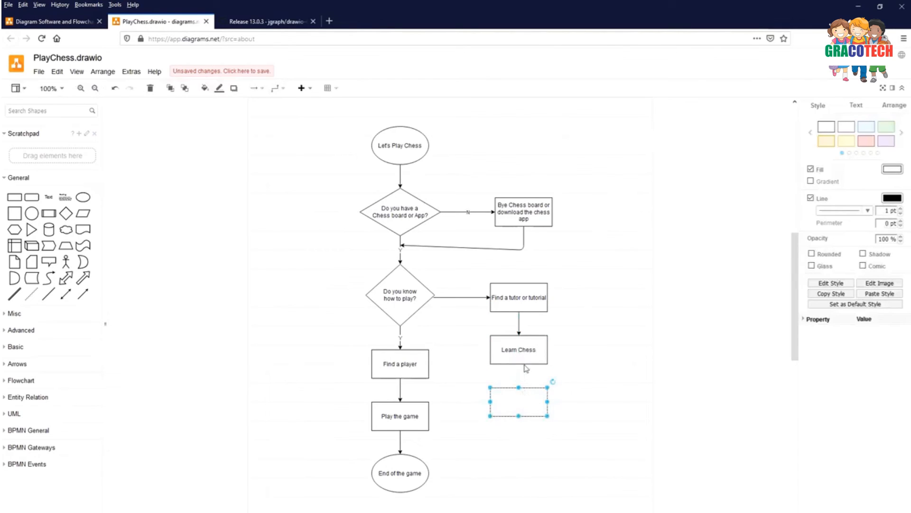
mouse_move(515, 407)
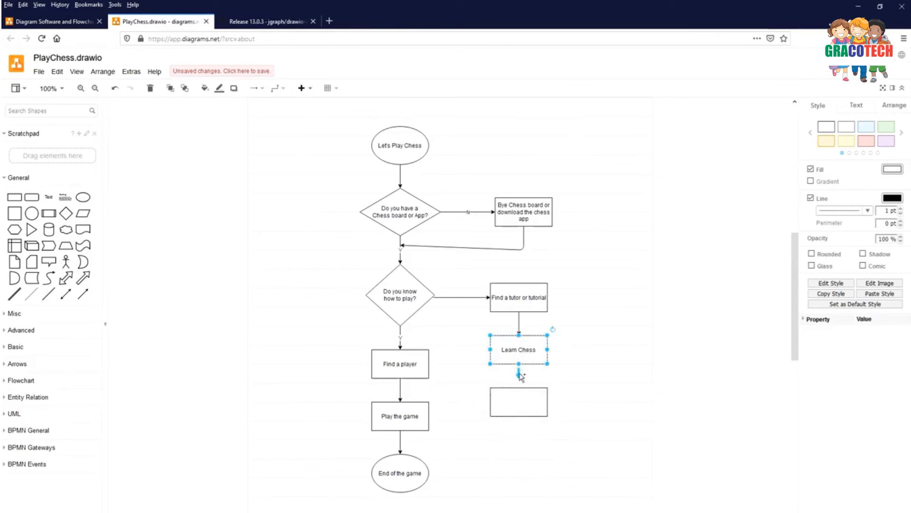
mouse_move(519, 375)
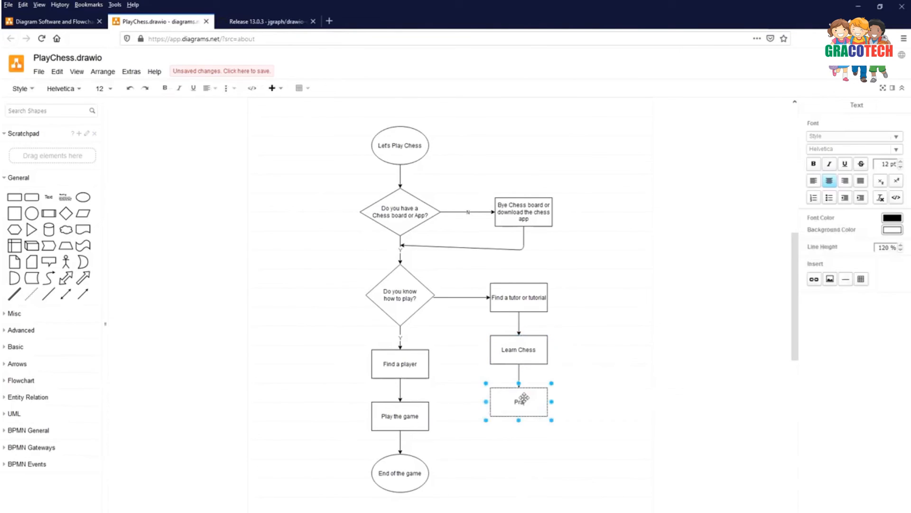
Label the box after Learn Chess 'Practice Playing'
text(Practice Playing)
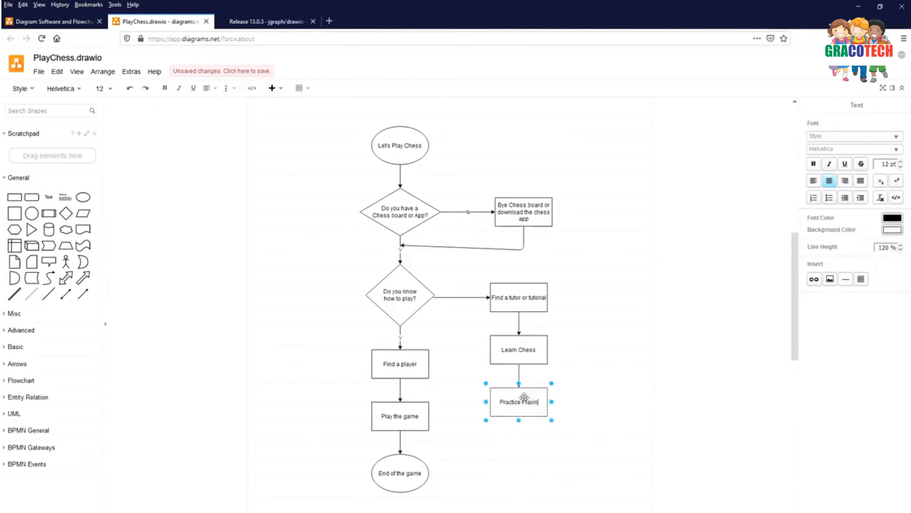
click(545, 476)
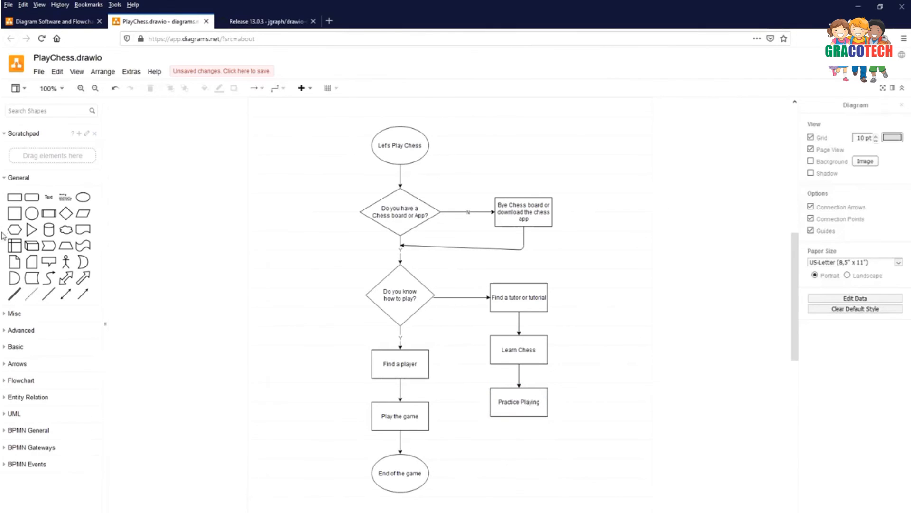
mouse_move(66, 213)
text(Are you)
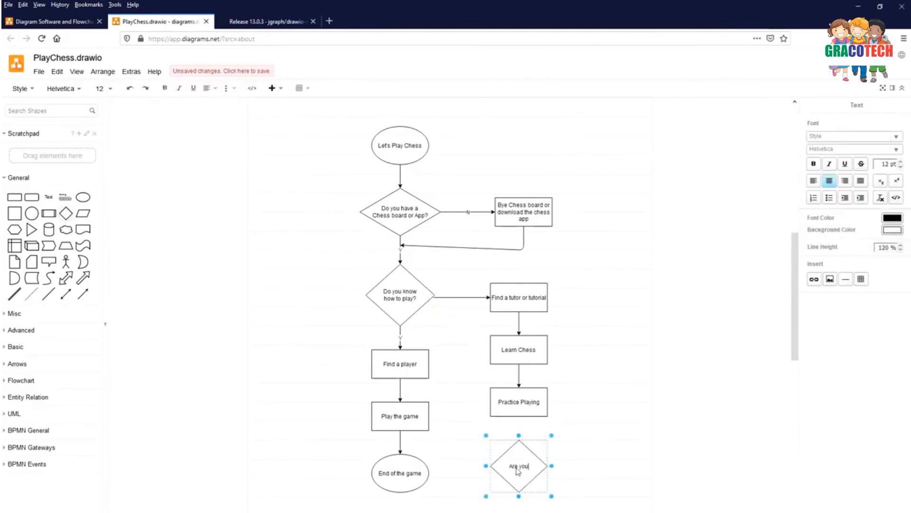
Label the new decision 'Are you Confident ?' and loop a Y arrow back to Find a player
text(Crl)
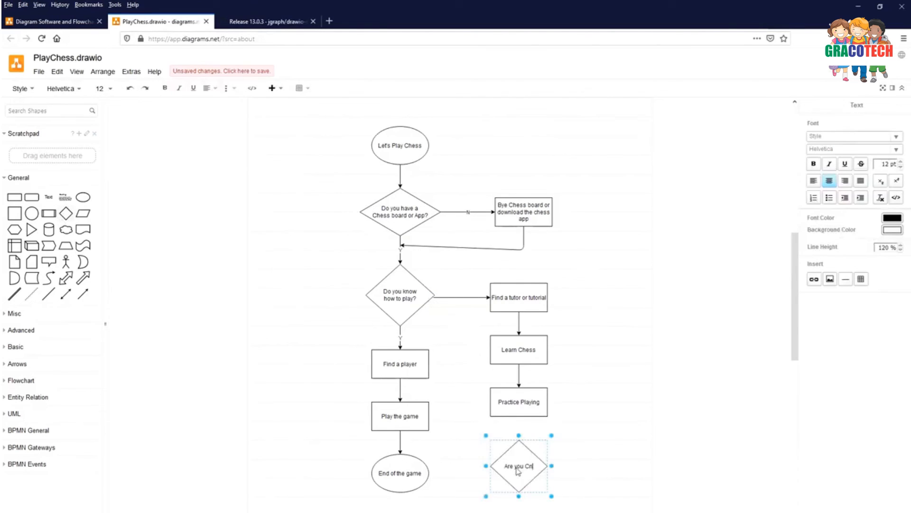
text(Confident ?)
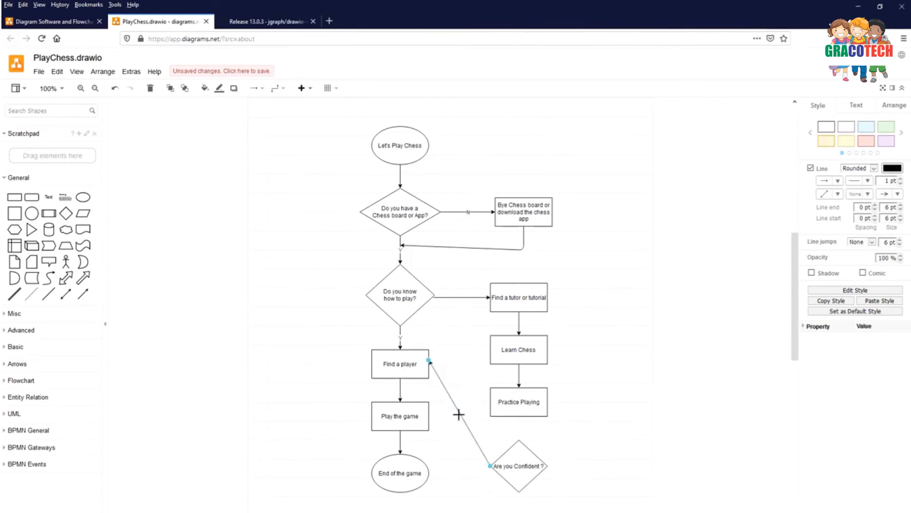
drag(429, 361, 465, 361)
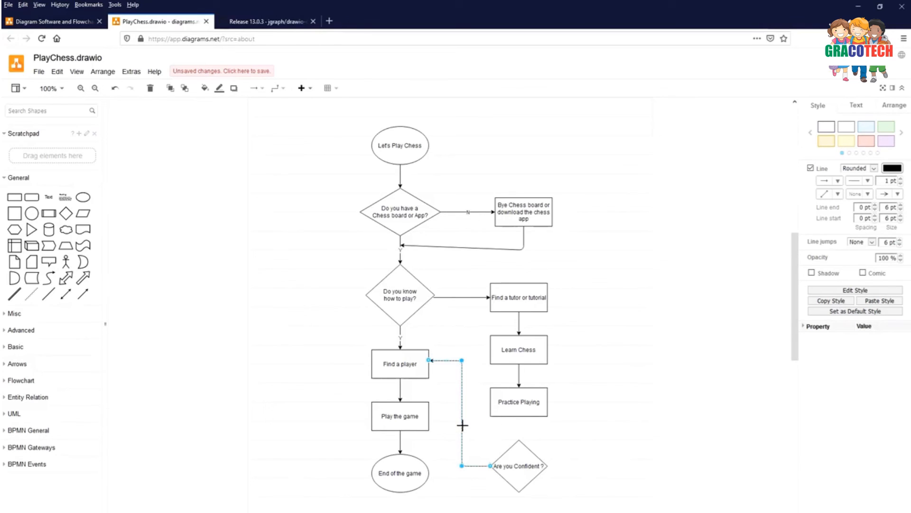
double_click(461, 410)
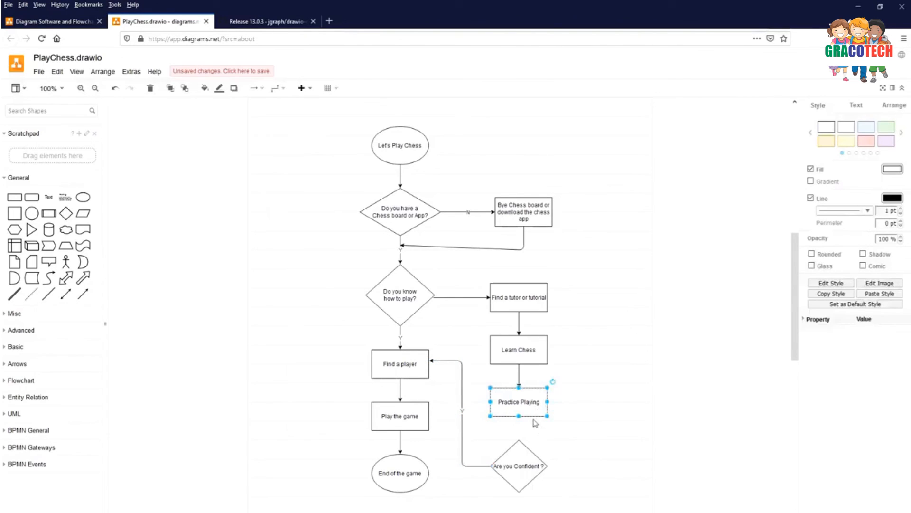
mouse_move(519, 416)
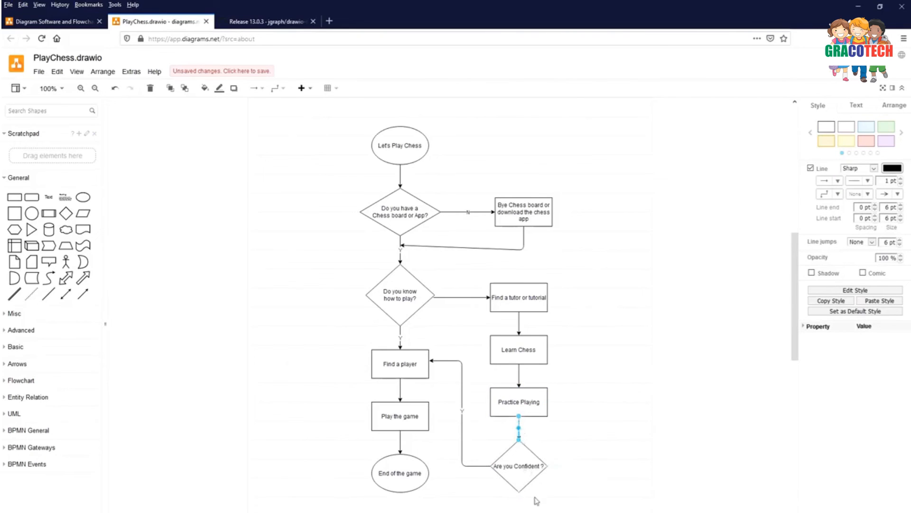
Add a 'Practice more' box on the N branch and loop it back to the confidence decision
scroll(down, 3)
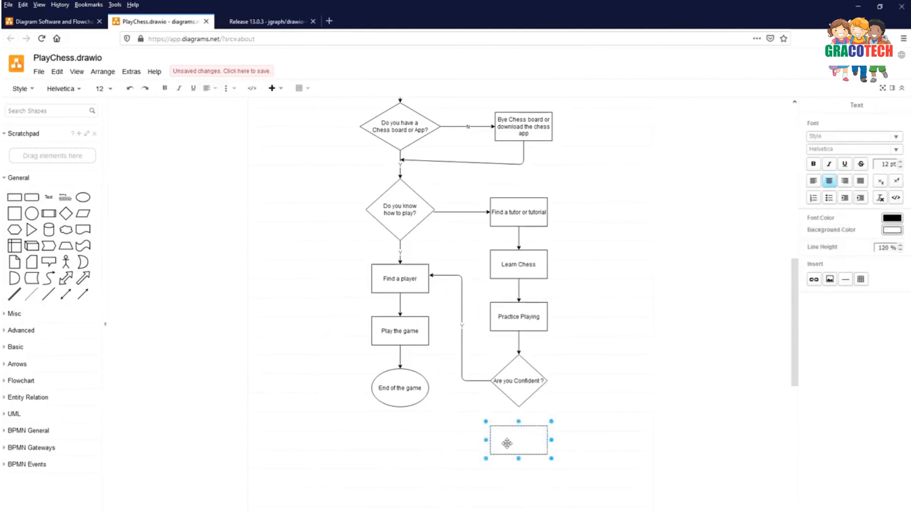
text(Practice more)
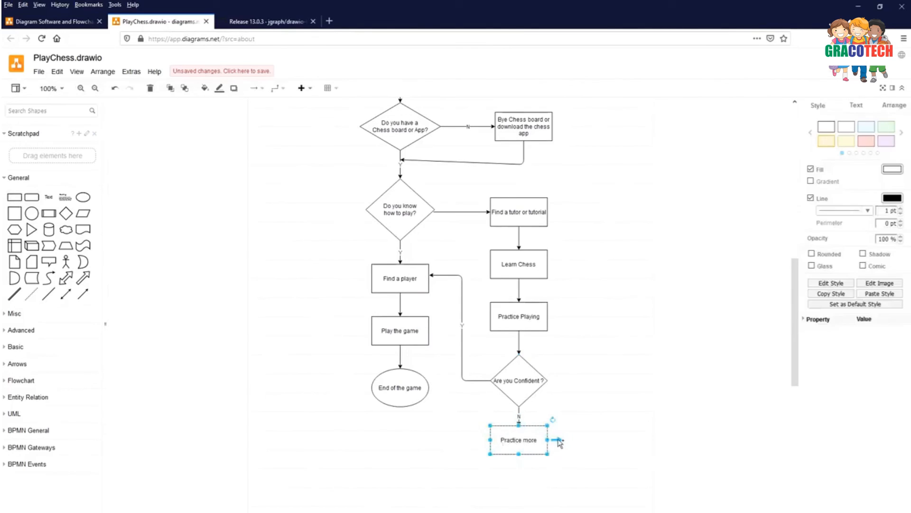
mouse_move(557, 439)
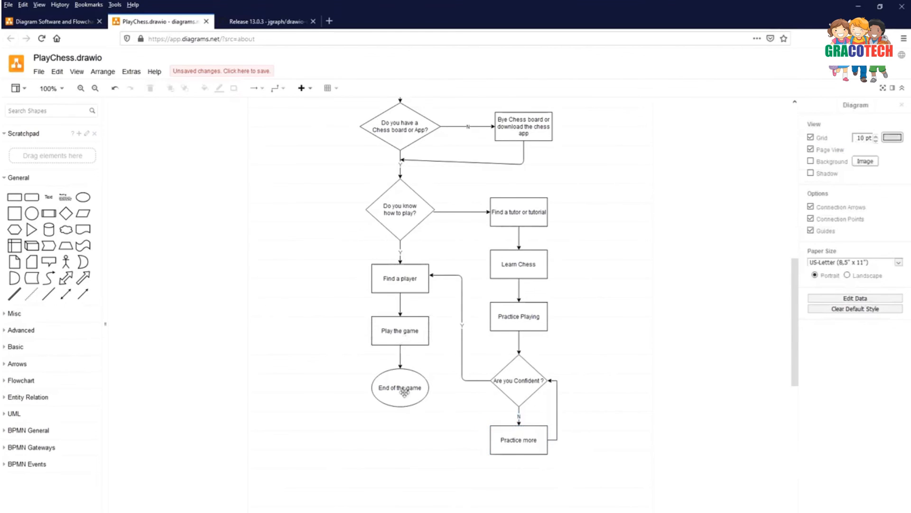
mouse_move(510, 396)
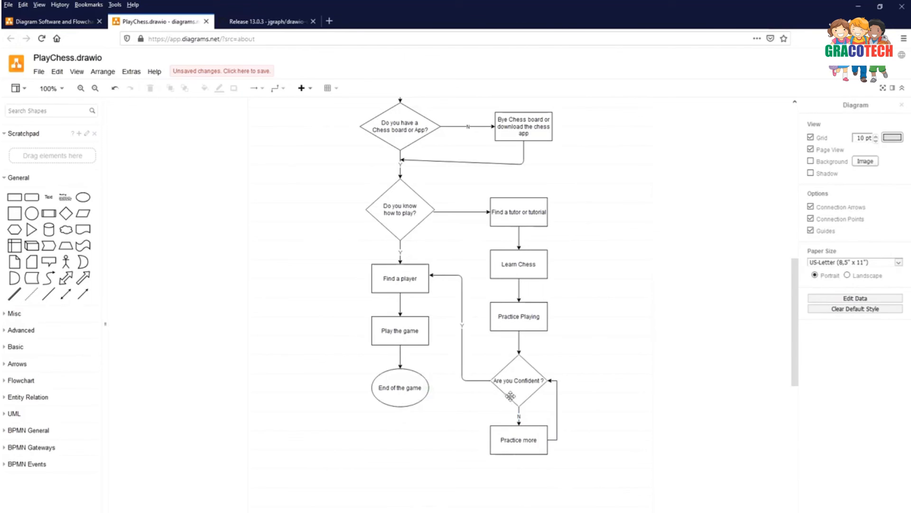
click(518, 439)
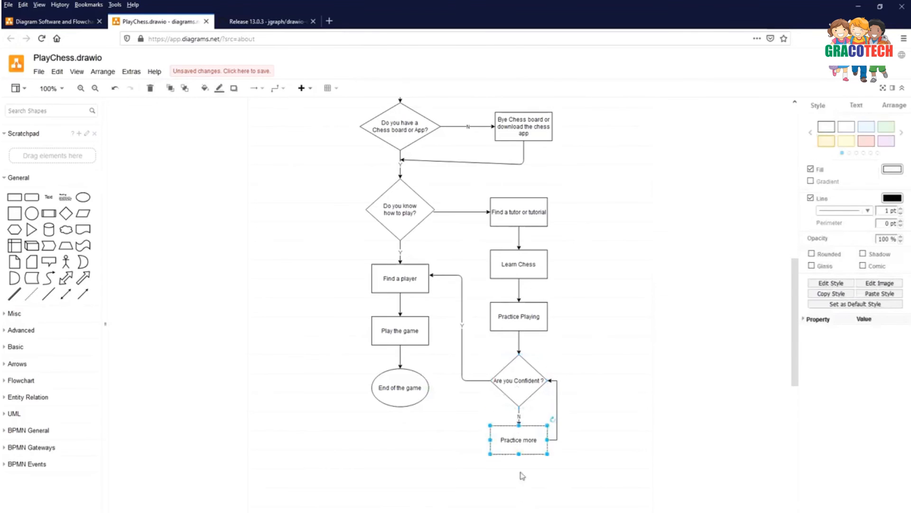
mouse_move(524, 386)
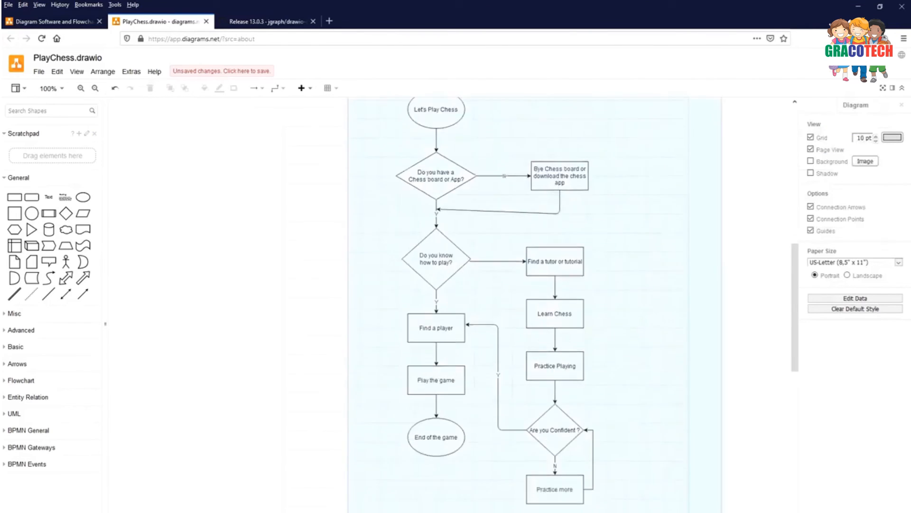
Apply the orange fill to all selected shapes in the flowchart
click(825, 125)
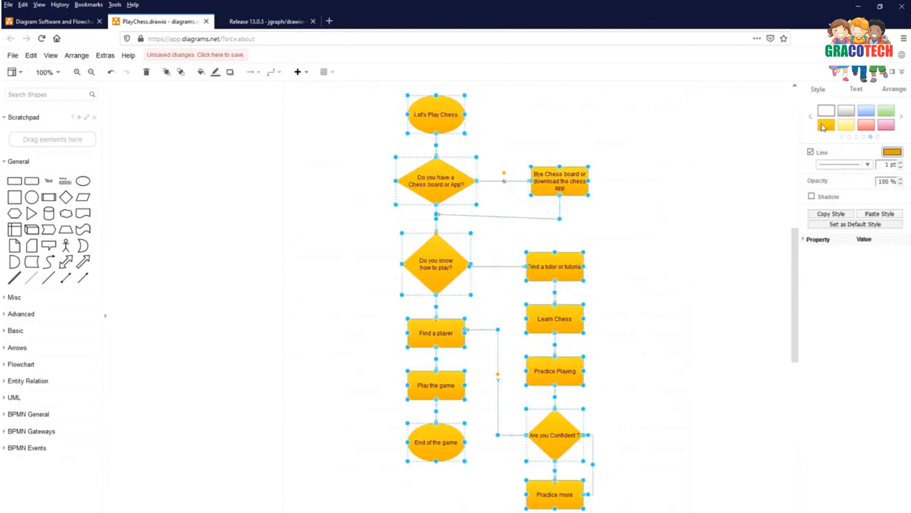